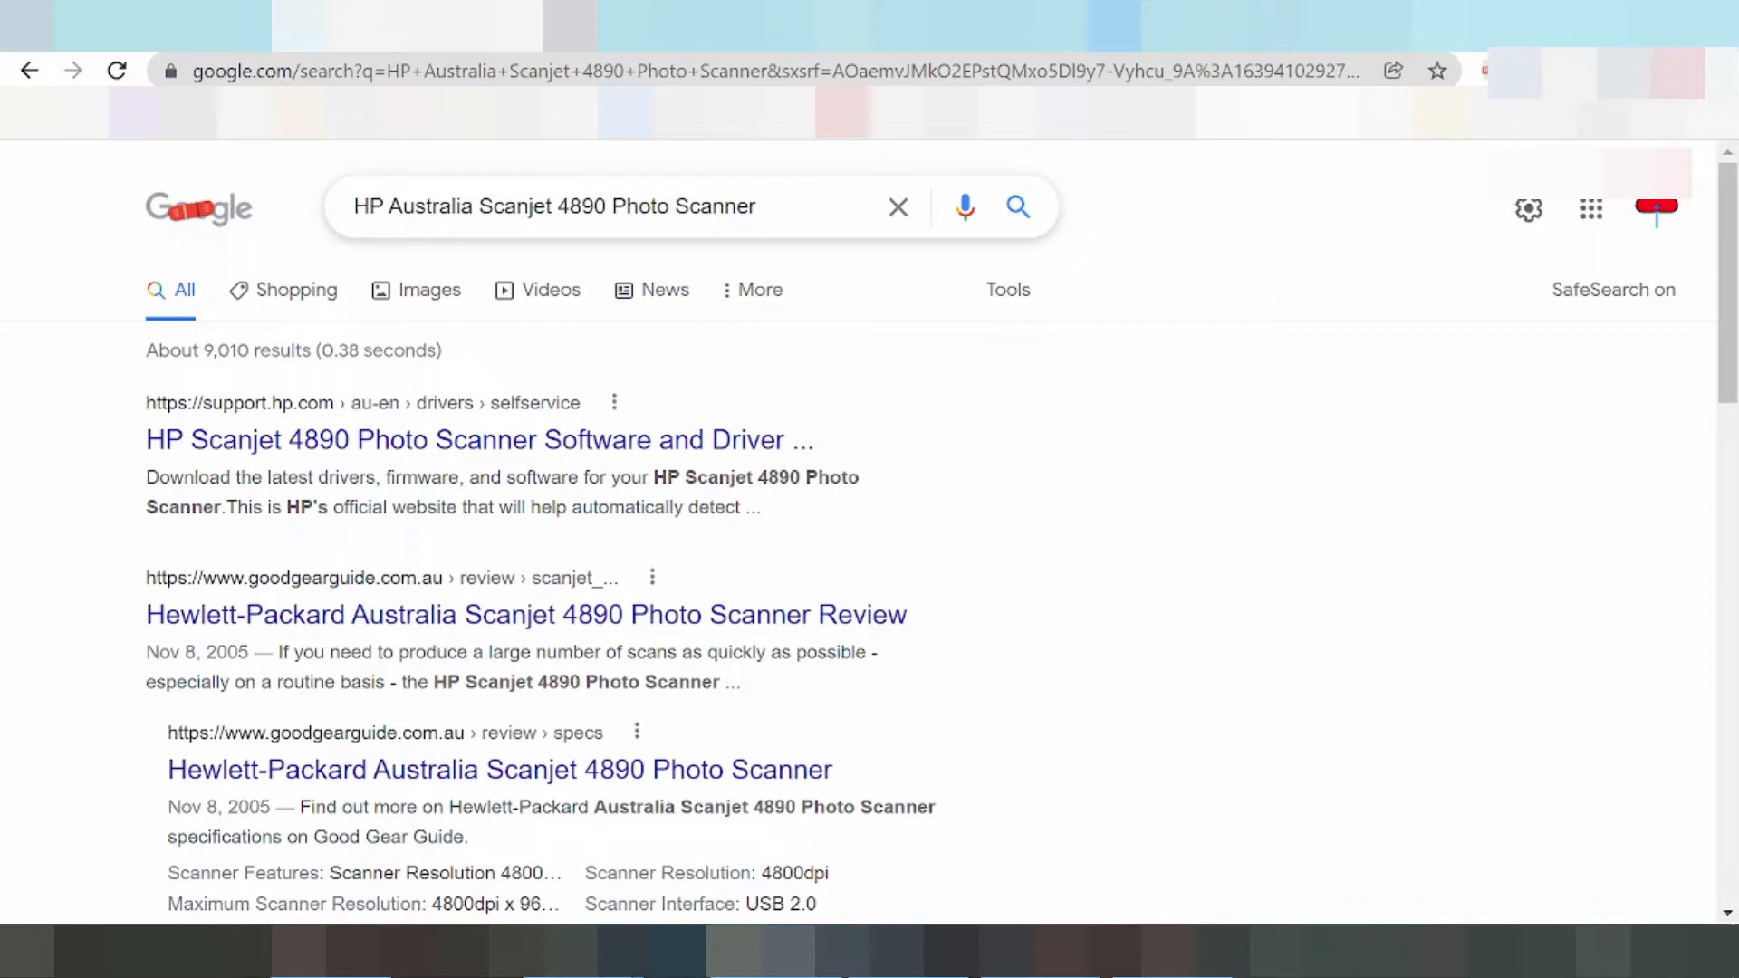
Step: Search Google for 'HP Australia Scanjet 4890 Photo Scanner driver download' and scroll through the results
{"action": "left_click", "coordinate": [610, 206]}
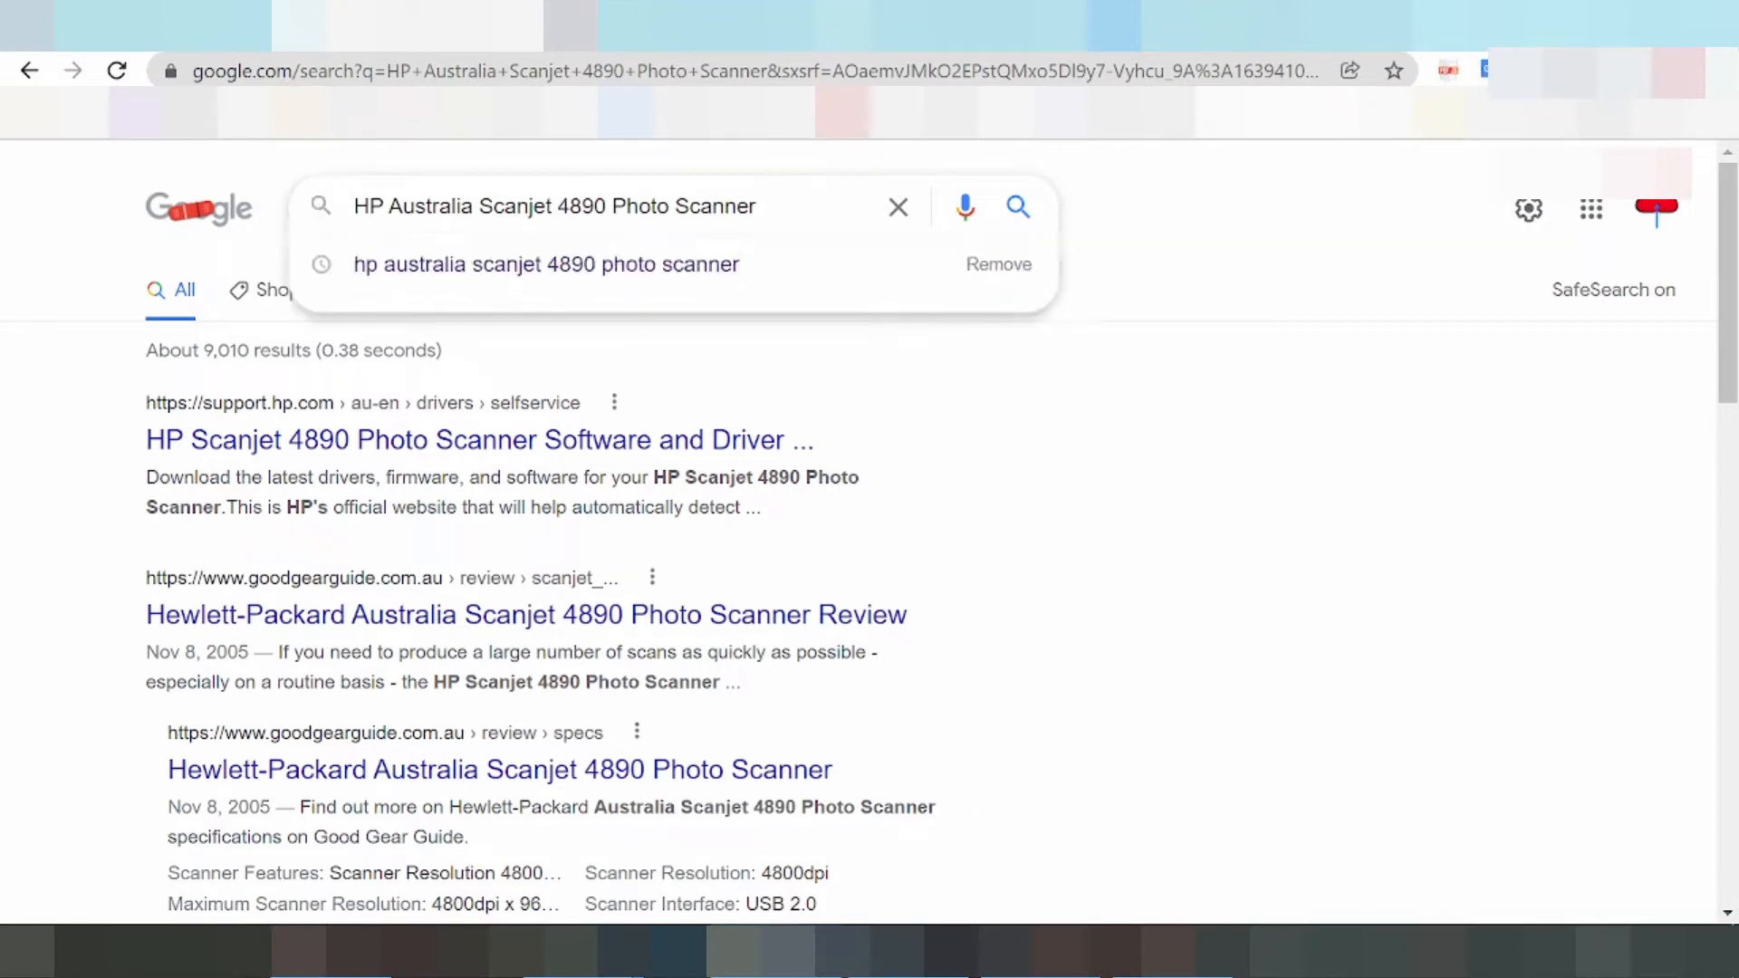
{"action": "type", "text": "dri"}
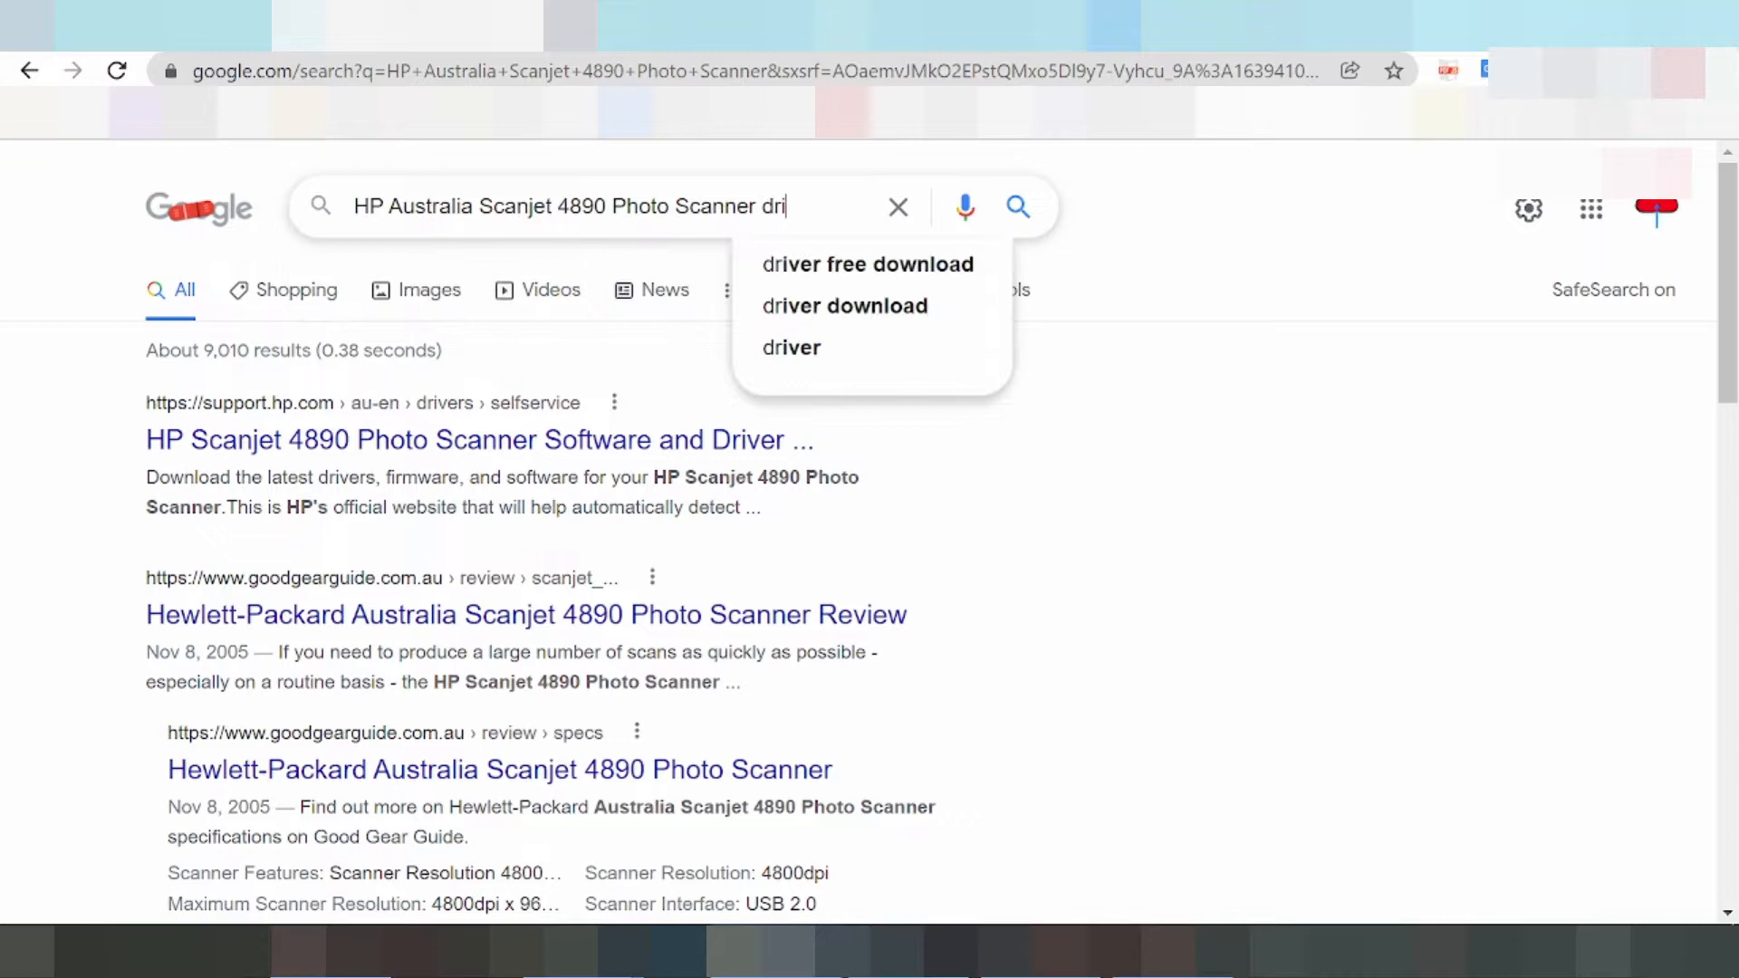
{"action": "left_click", "coordinate": [844, 306]}
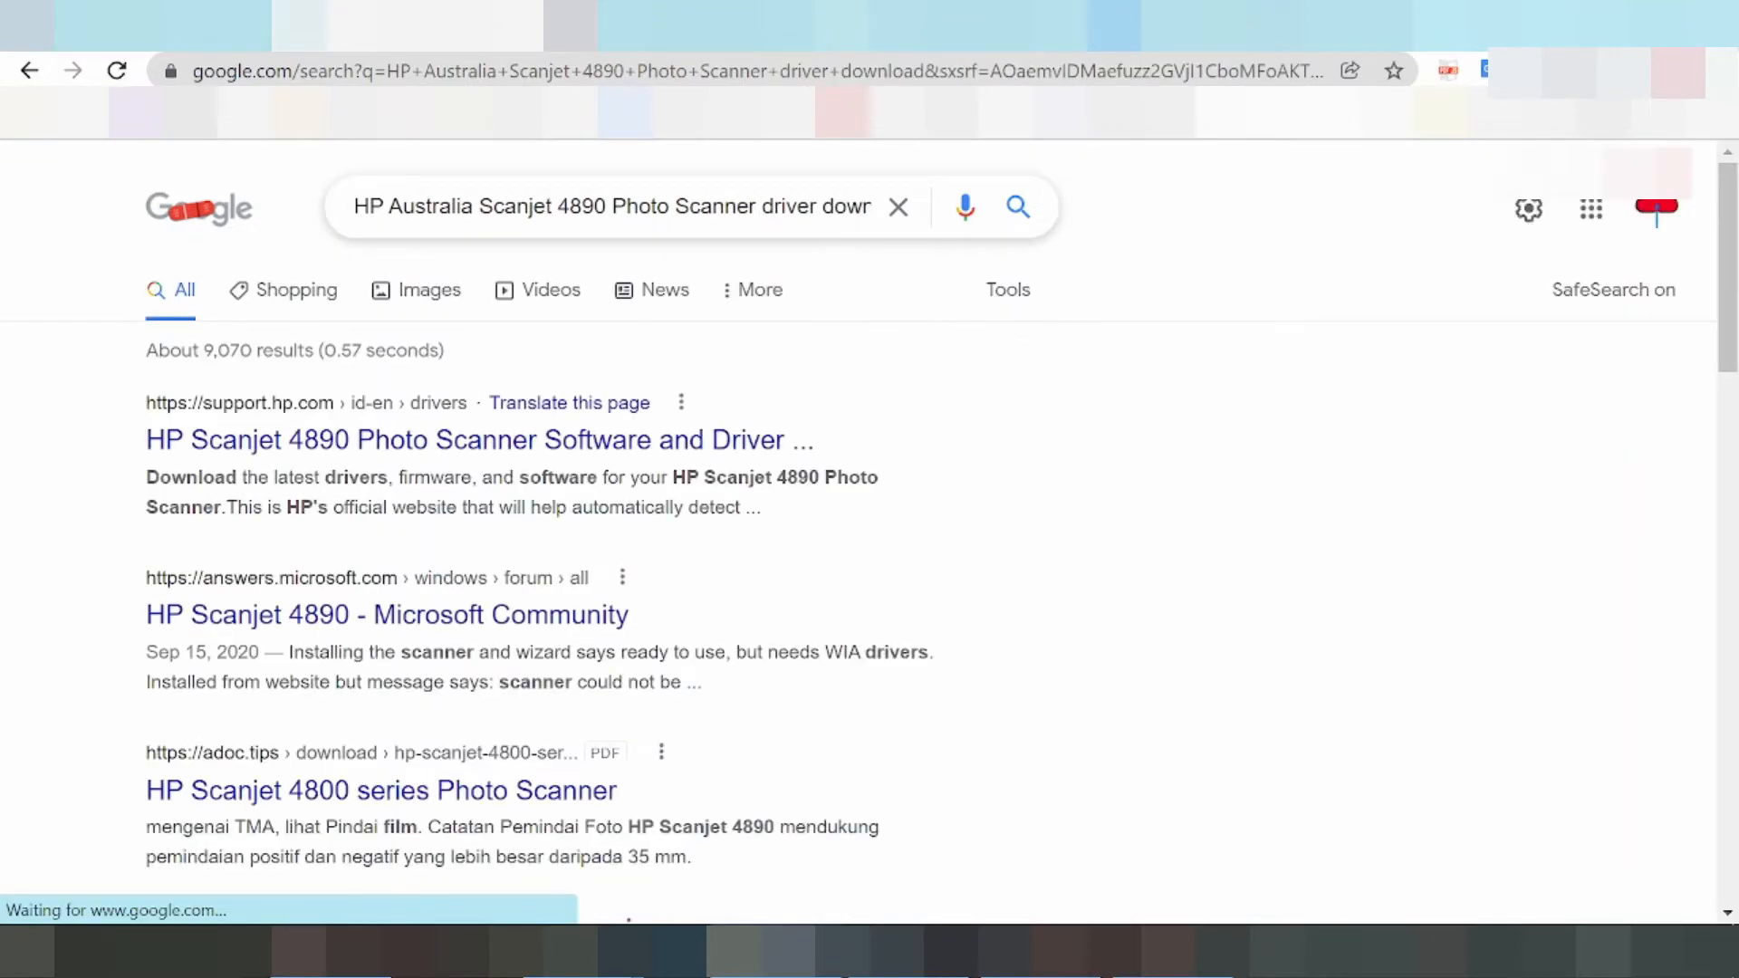
{"action": "scroll", "scroll_direction": "down", "scroll_amount": 3}
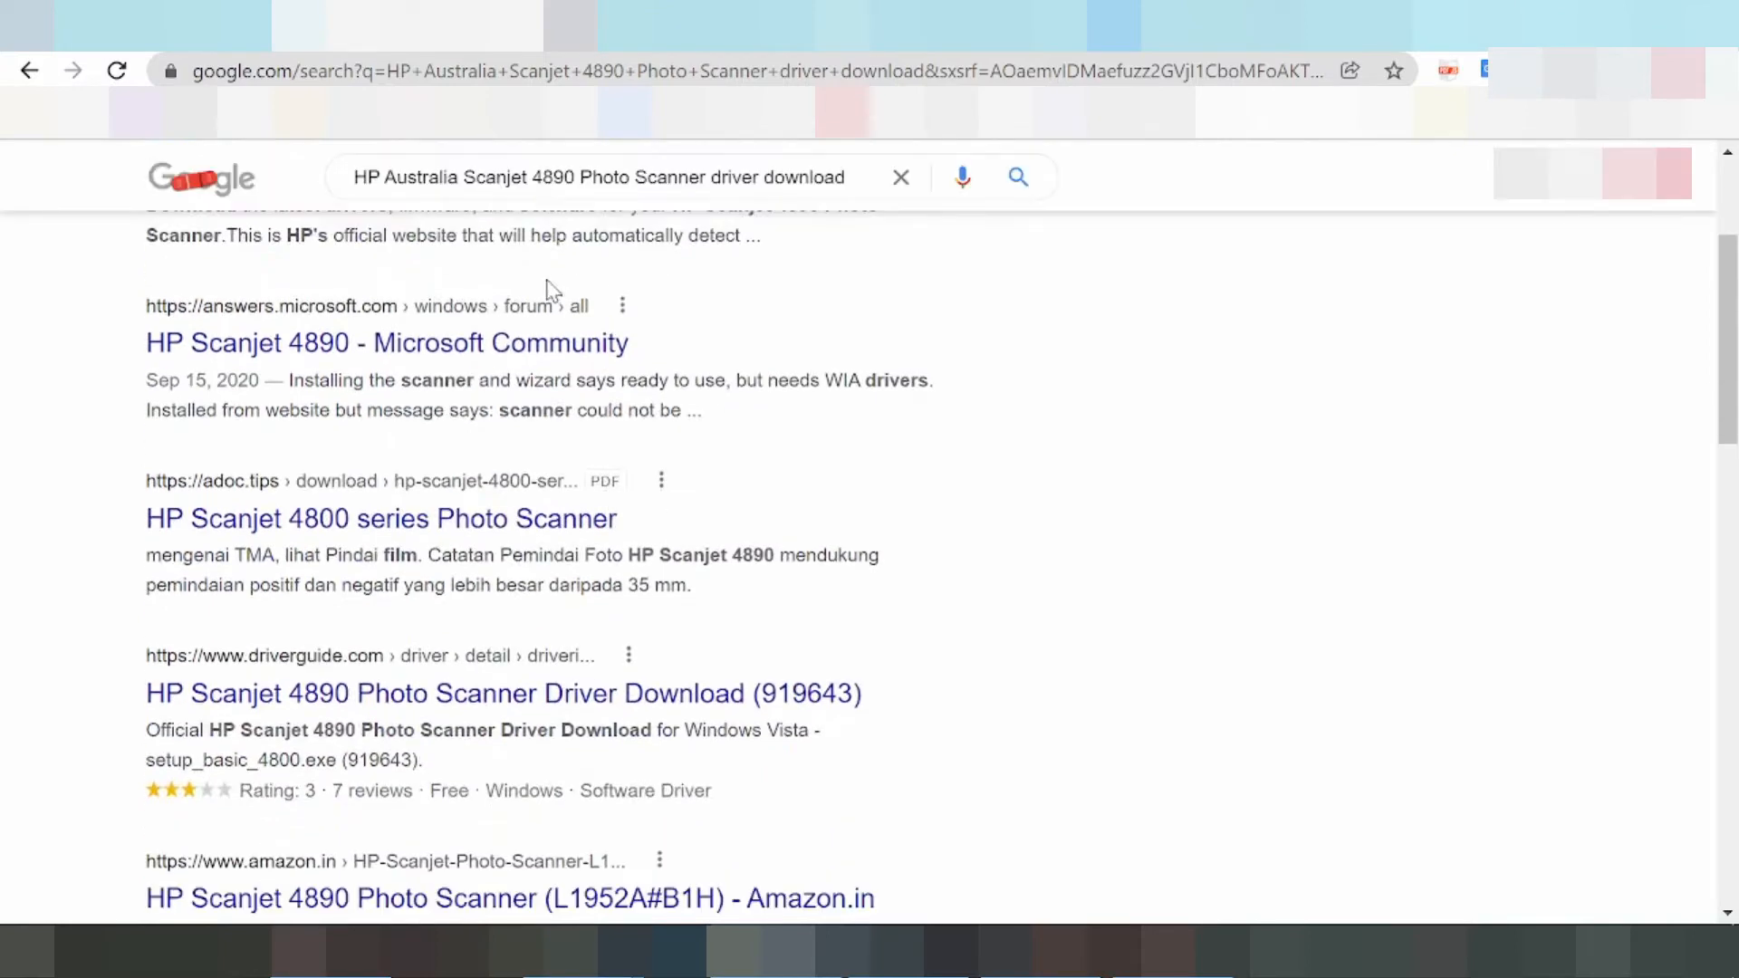
{"action": "scroll", "scroll_direction": "down", "scroll_amount": 3}
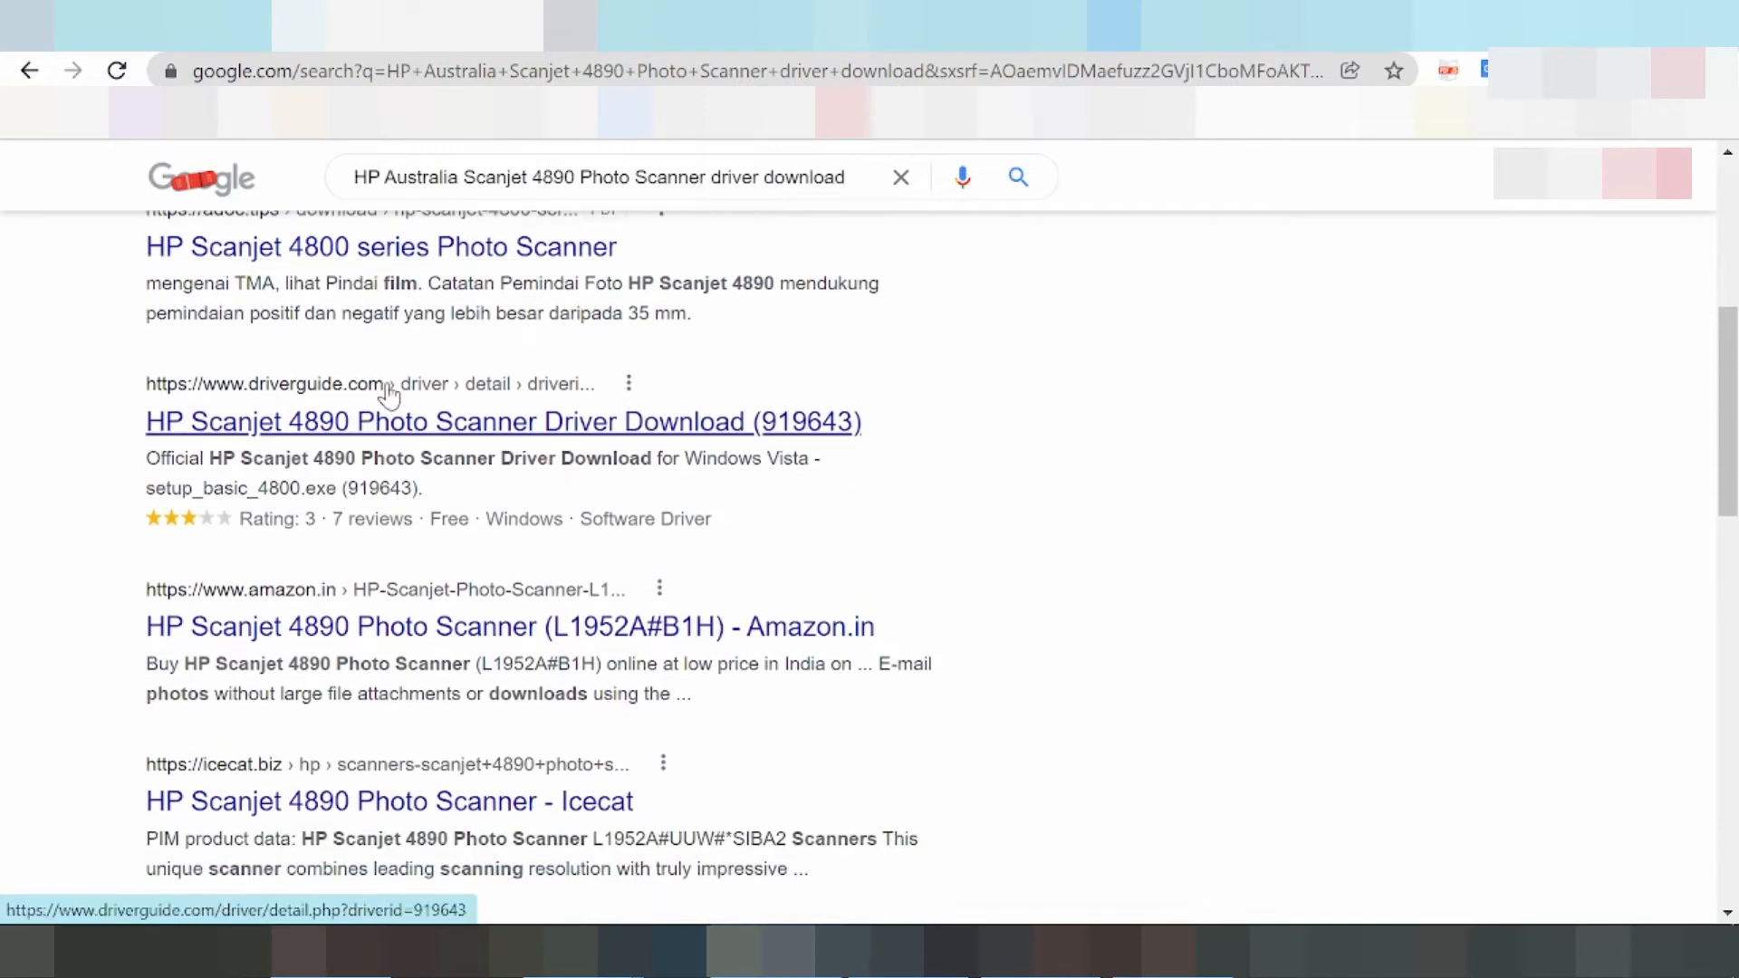
{"action": "scroll", "scroll_direction": "down", "scroll_amount": 3}
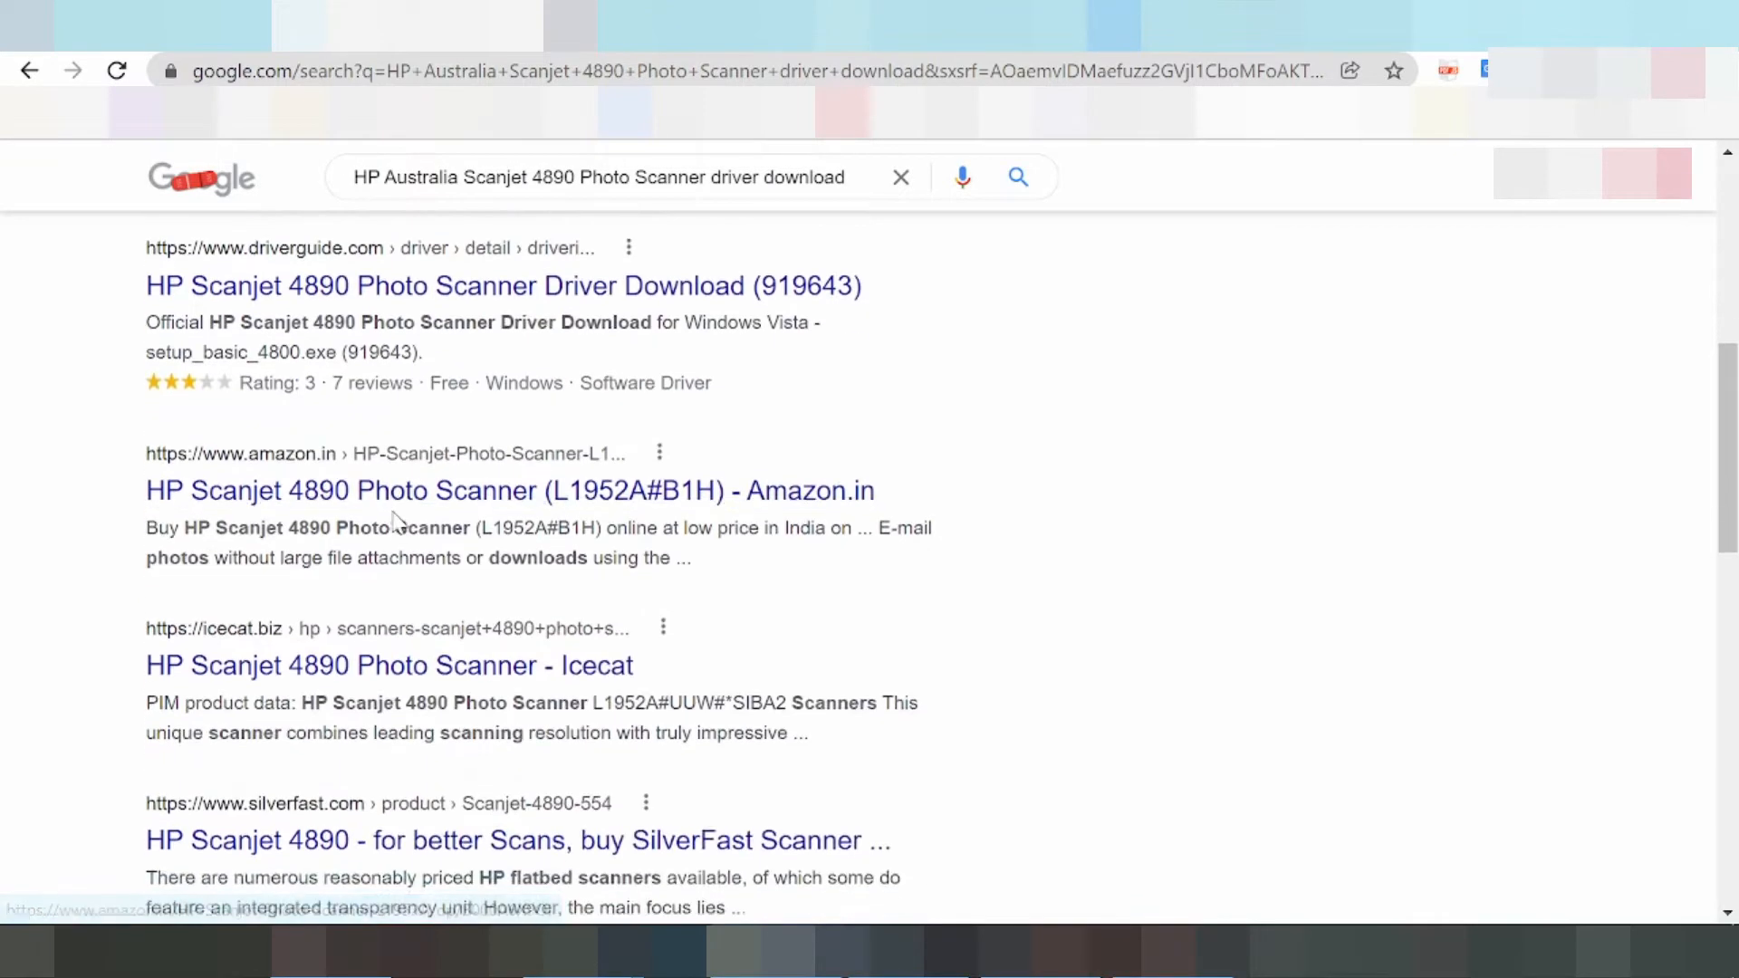
{"action": "scroll", "scroll_direction": "down", "scroll_amount": 3}
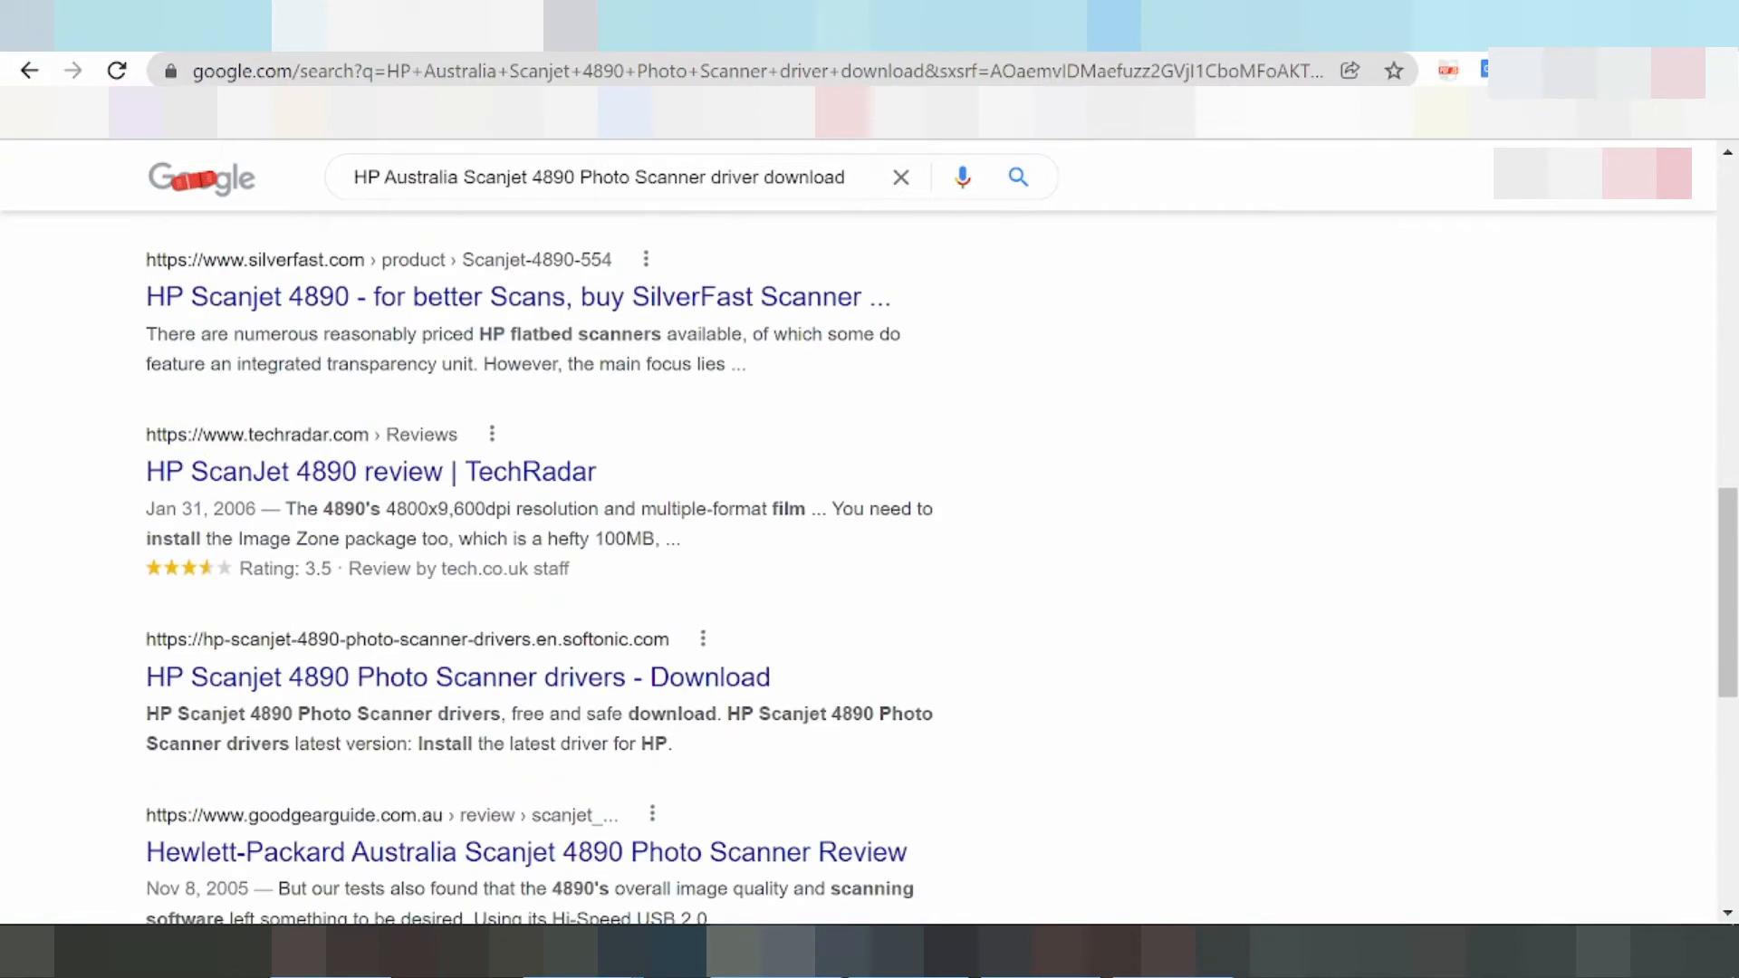
{"action": "scroll", "scroll_direction": "down", "scroll_amount": 3}
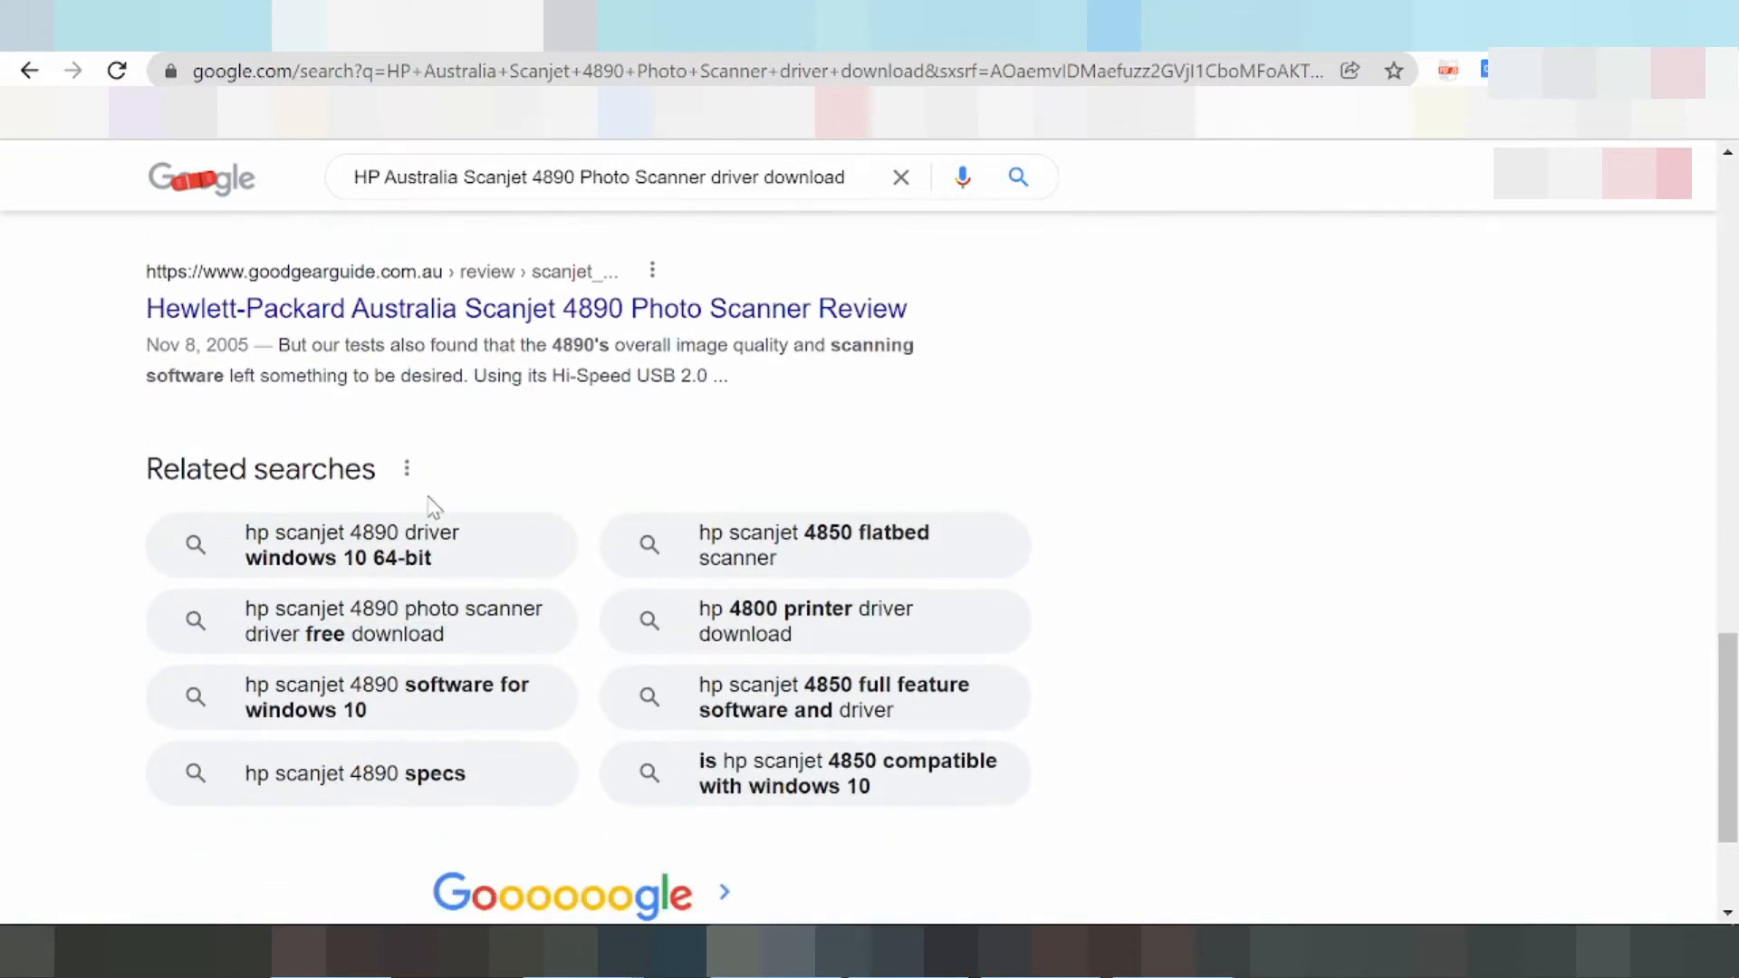
{"action": "scroll", "scroll_direction": "up", "scroll_amount": 3}
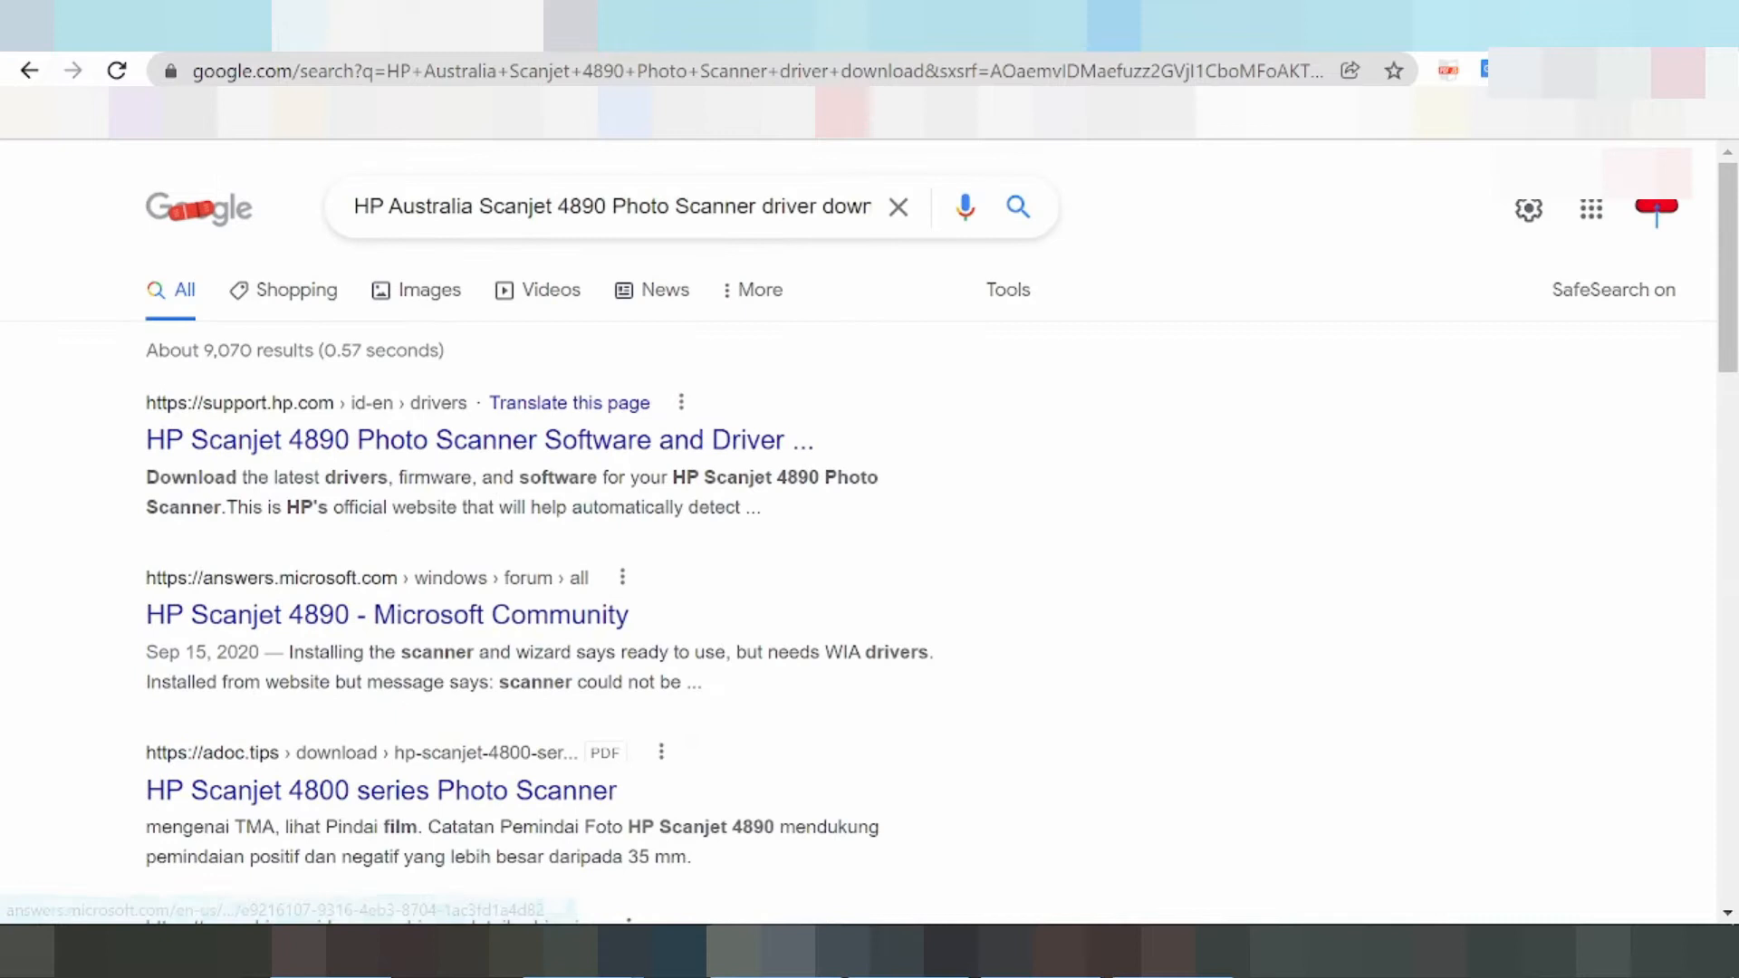
{"action": "mouse_move", "coordinate": [391, 439]}
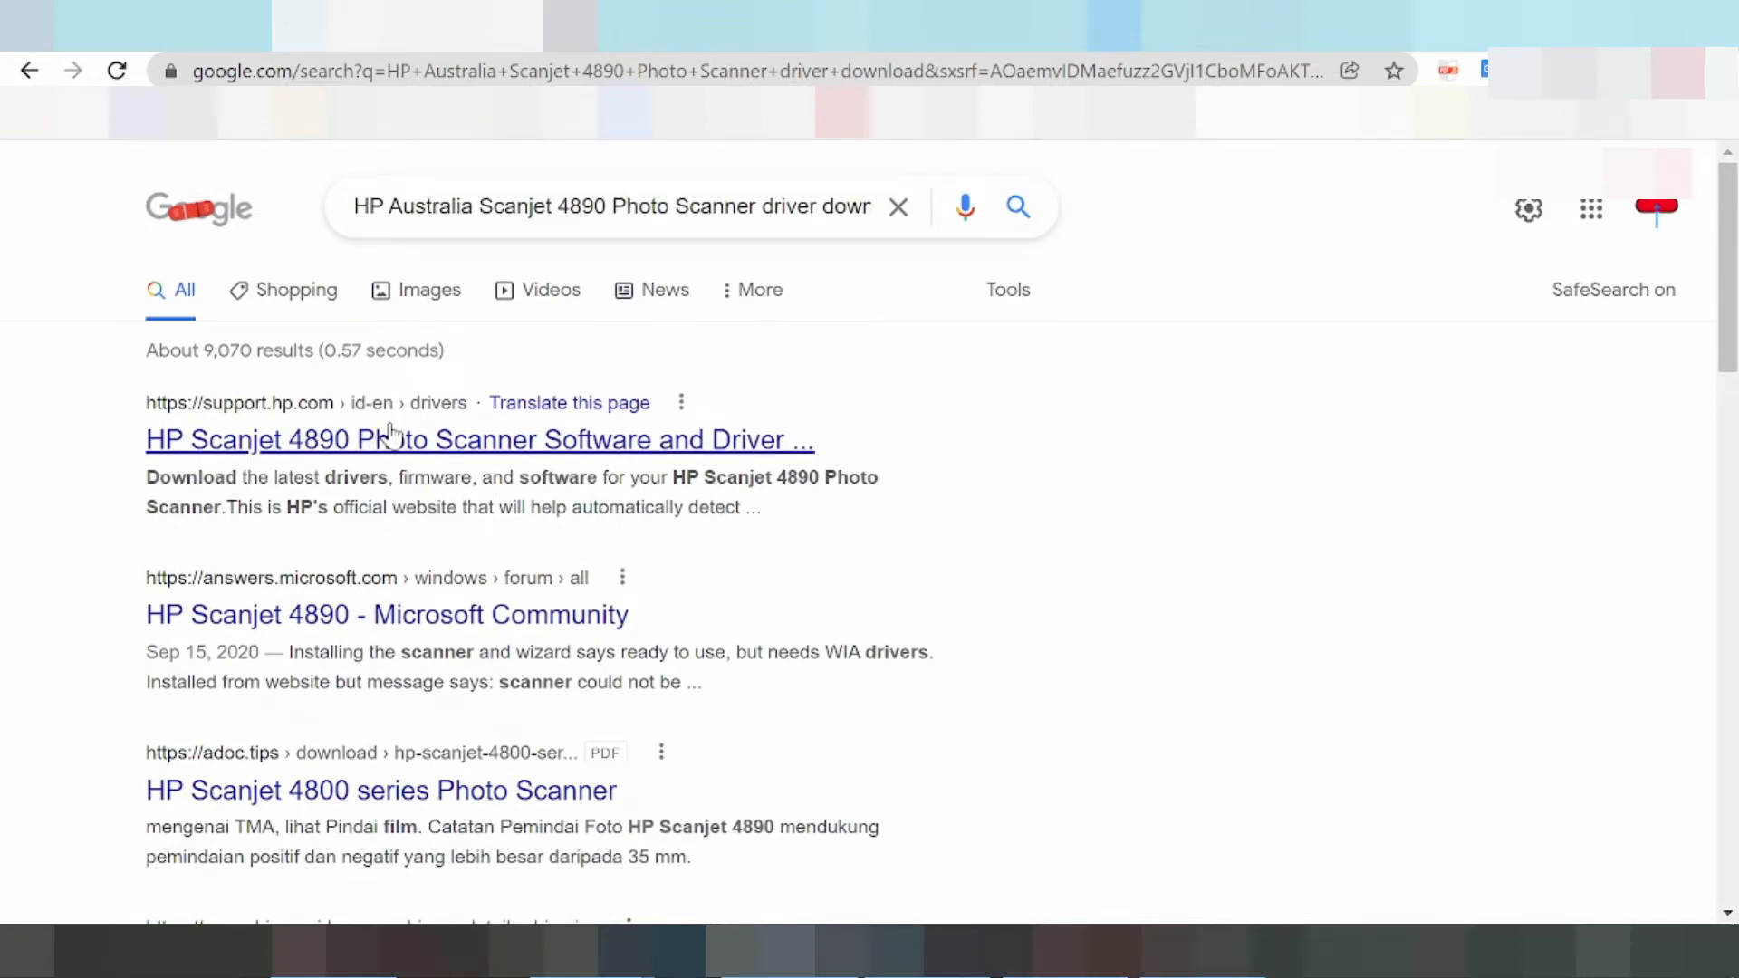
{"action": "mouse_move", "coordinate": [189, 416]}
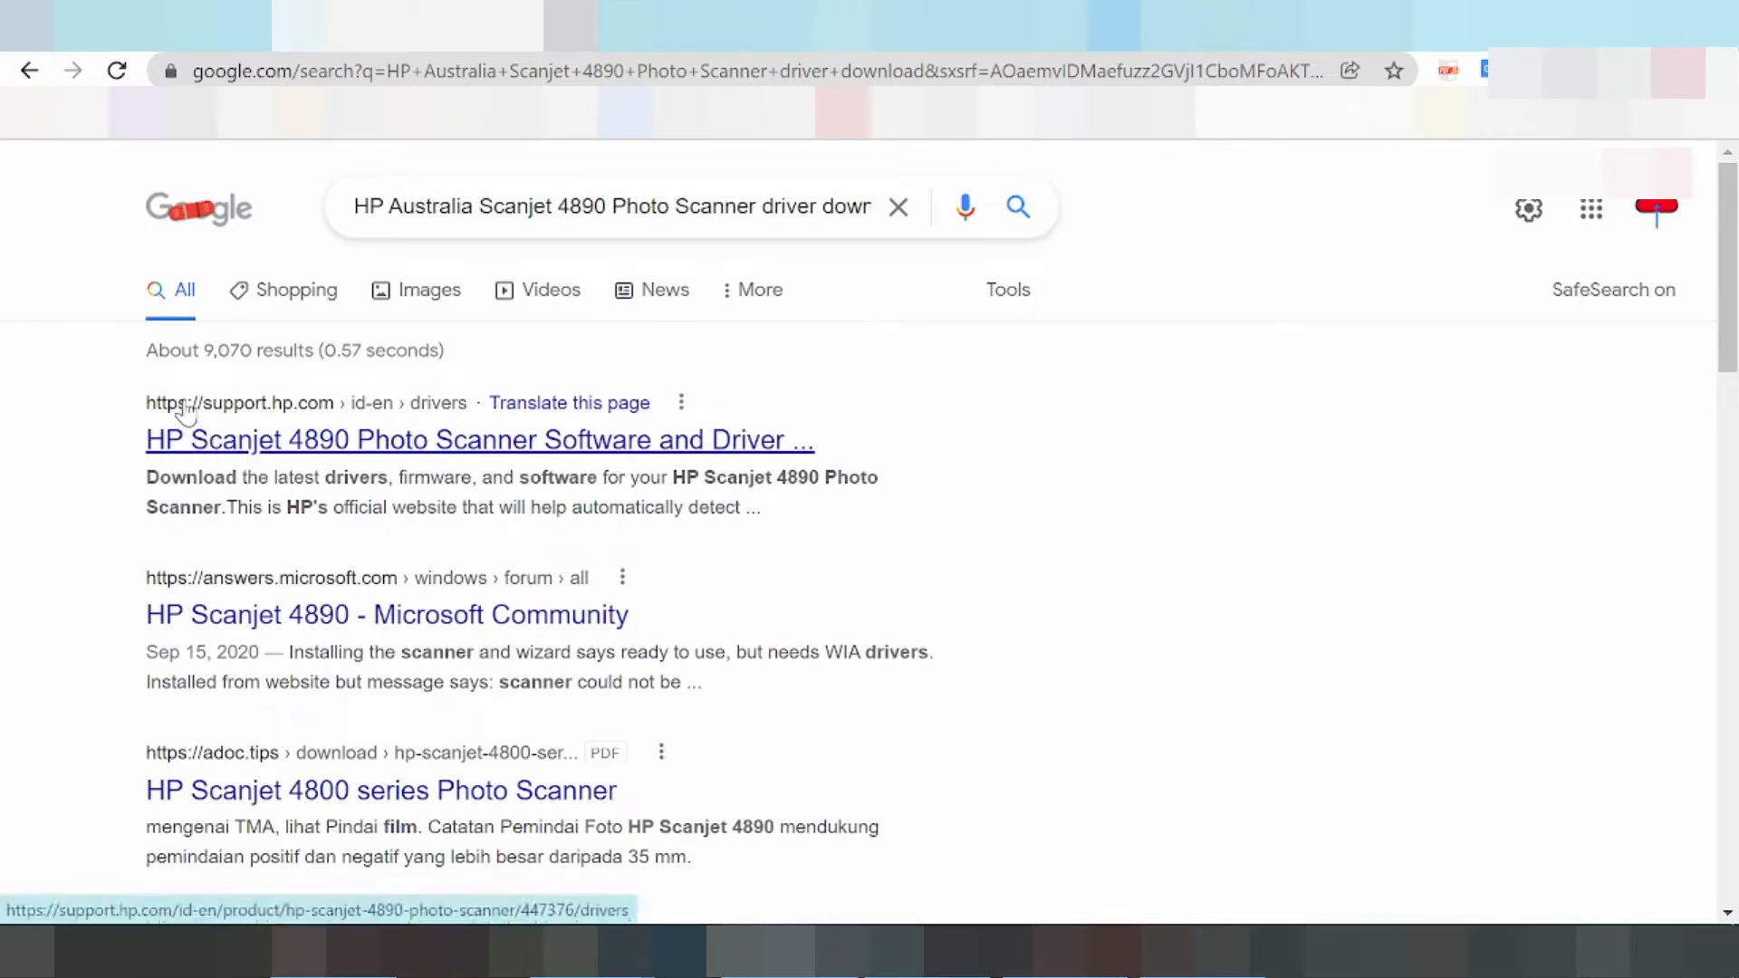
{"action": "mouse_move", "coordinate": [232, 429]}
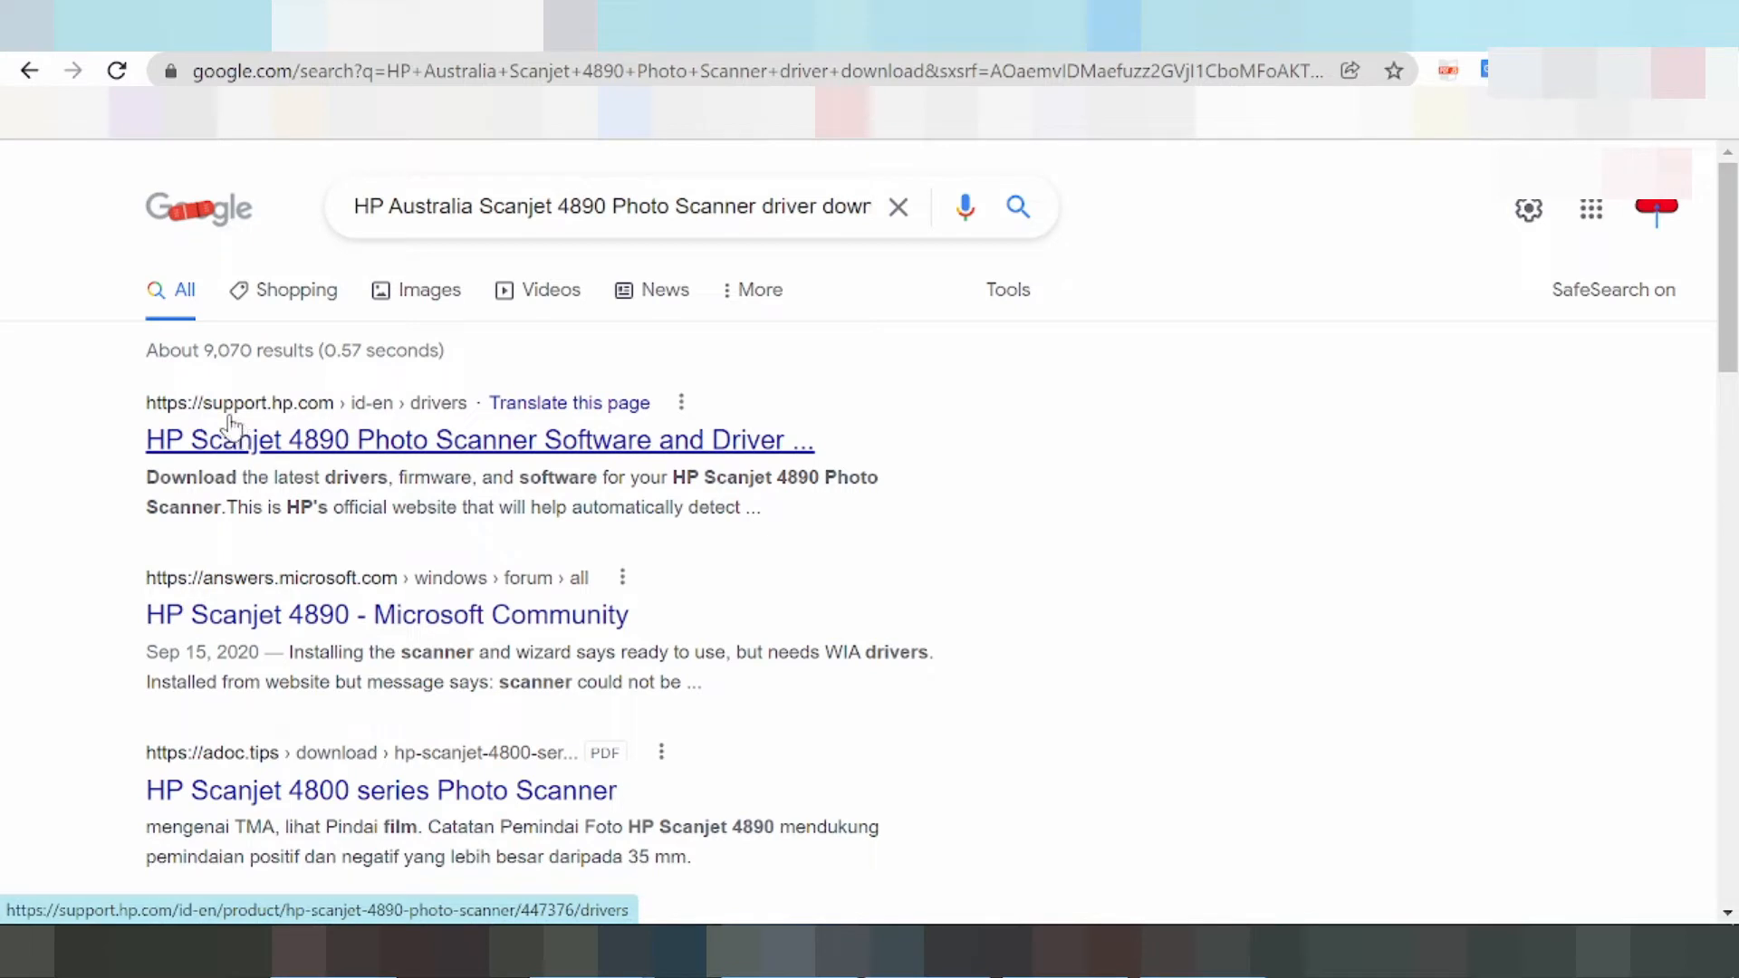
{"action": "mouse_move", "coordinate": [305, 471]}
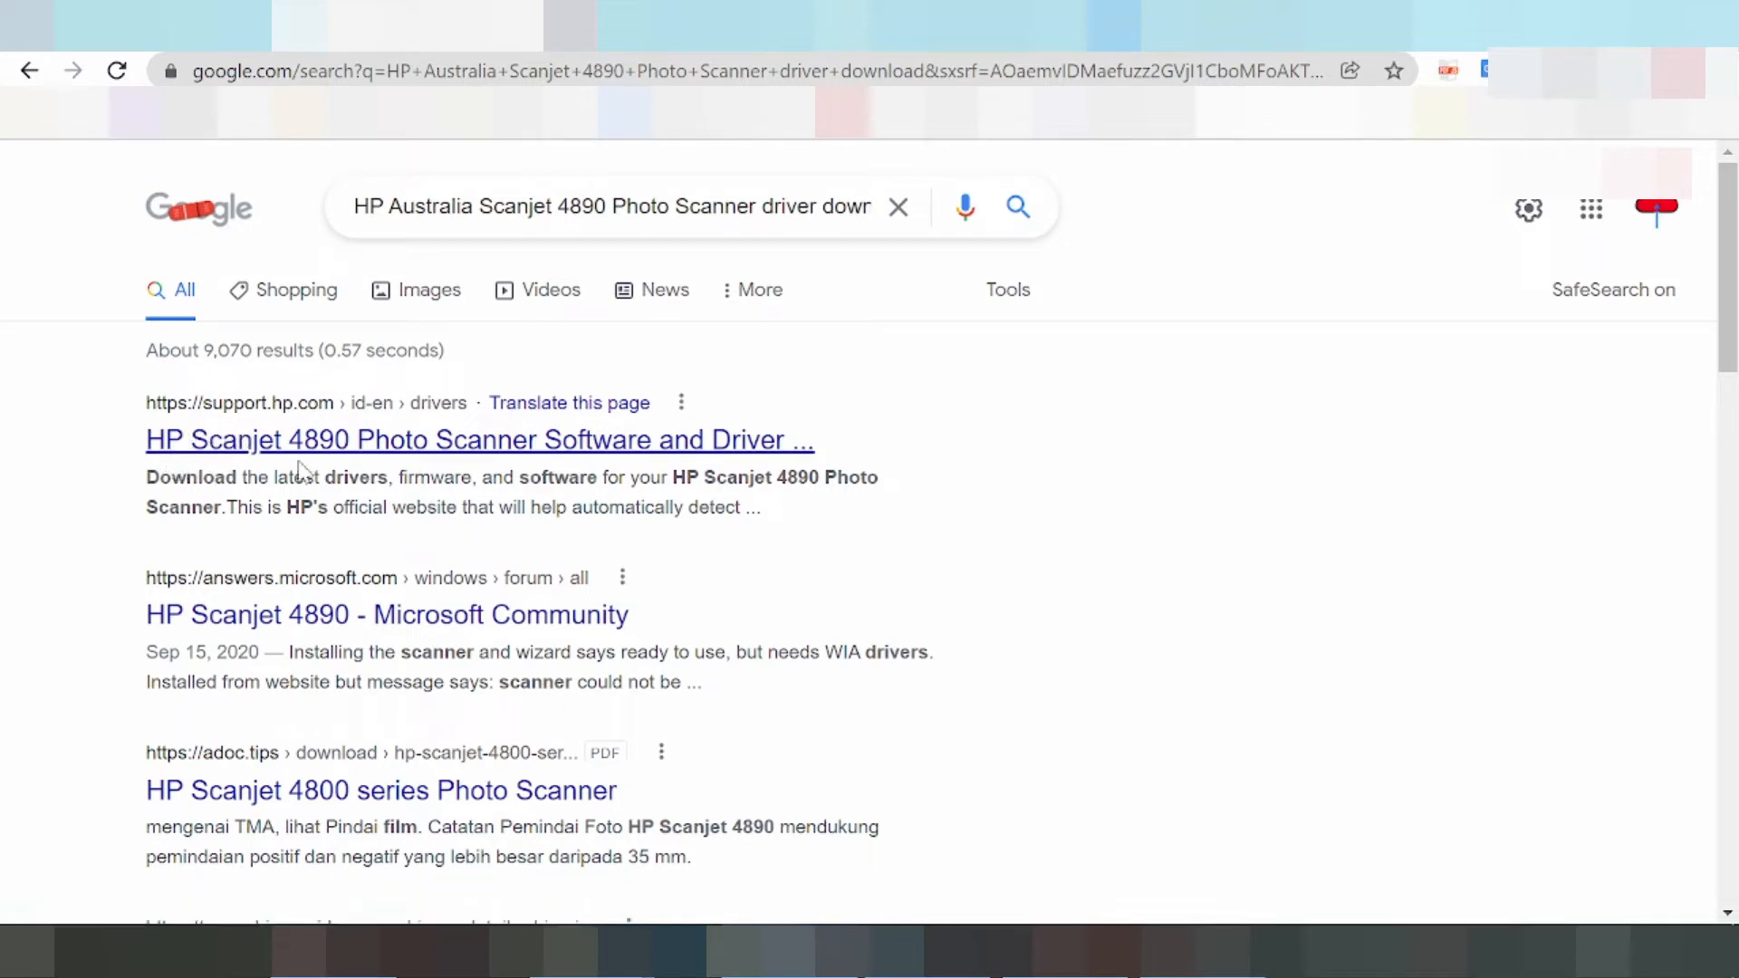
Step: Open the HP support result for the Scanjet 4890 and dismiss the Windows 11 help notice
{"action": "left_click", "coordinate": [479, 439]}
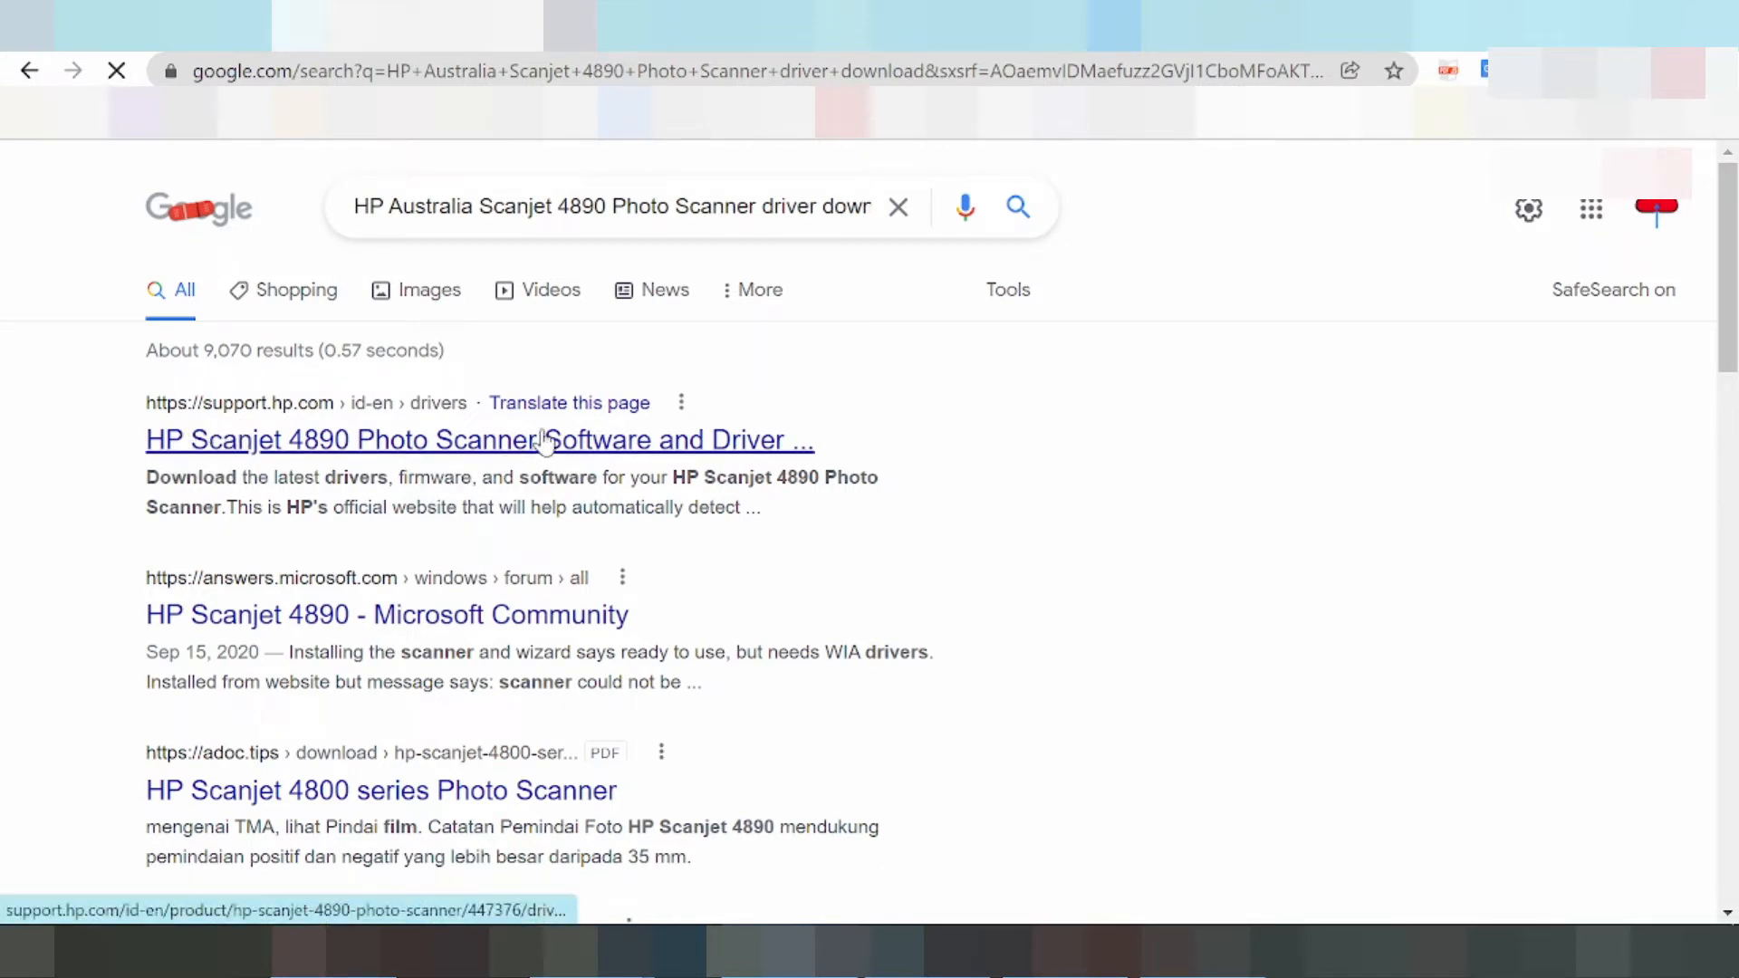
{"action": "left_click", "coordinate": [479, 439]}
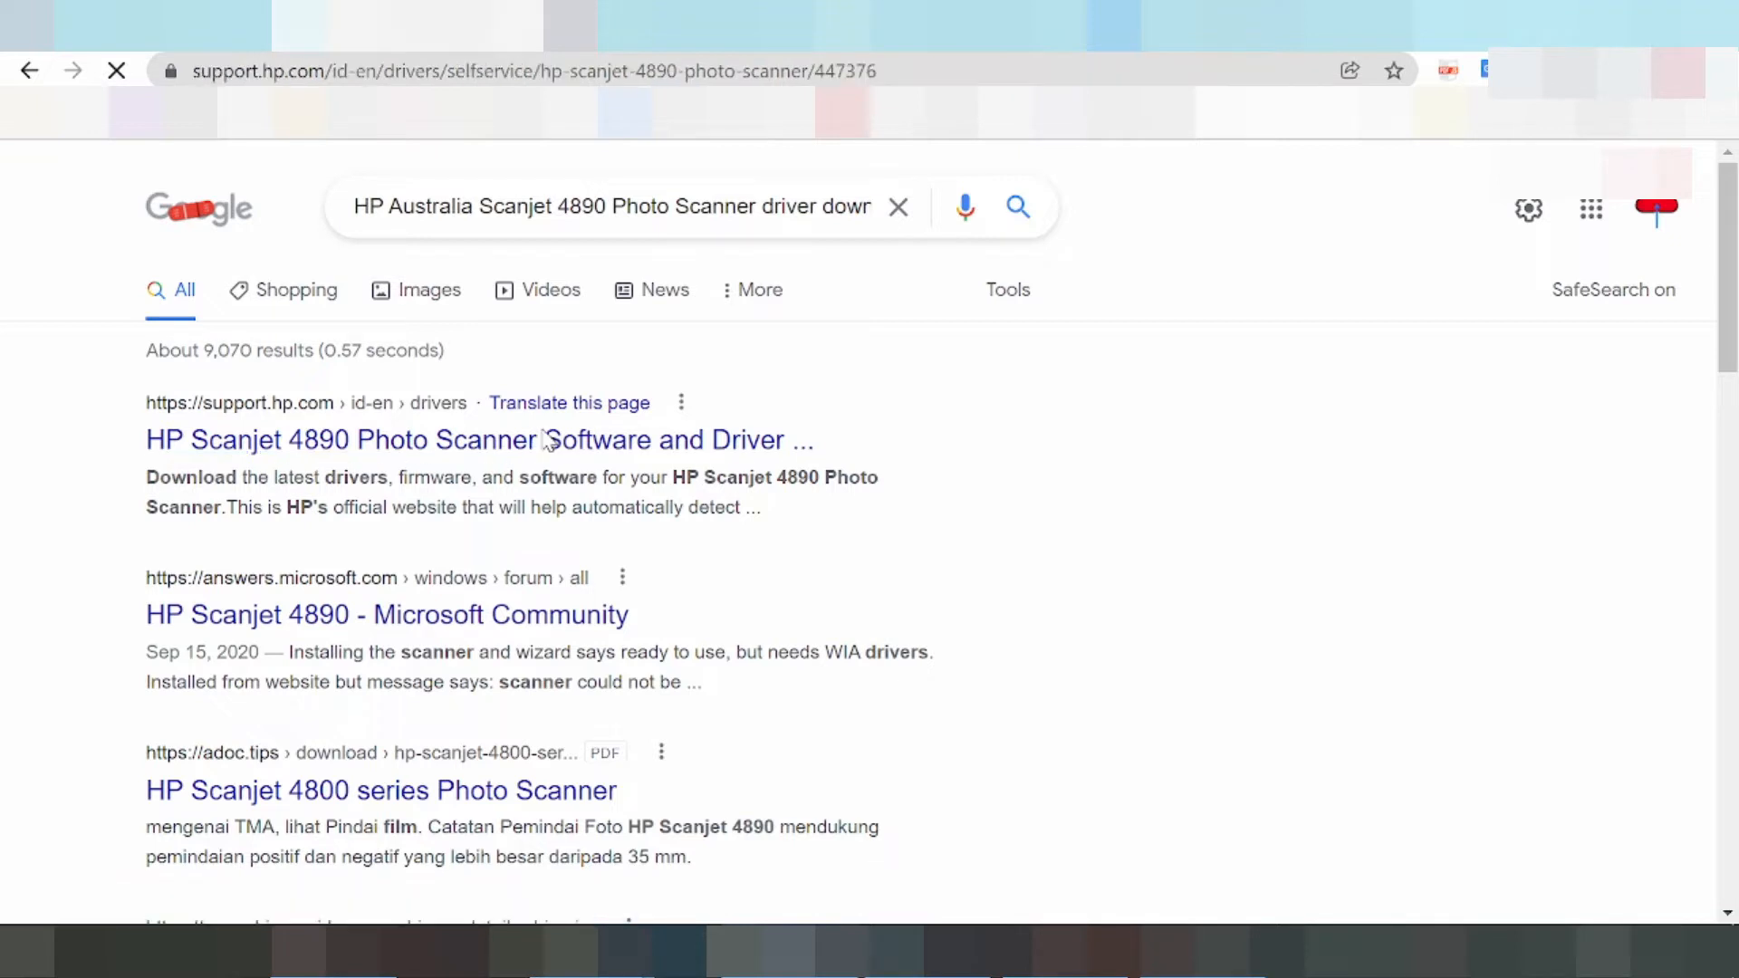
{"action": "left_click", "coordinate": [479, 440]}
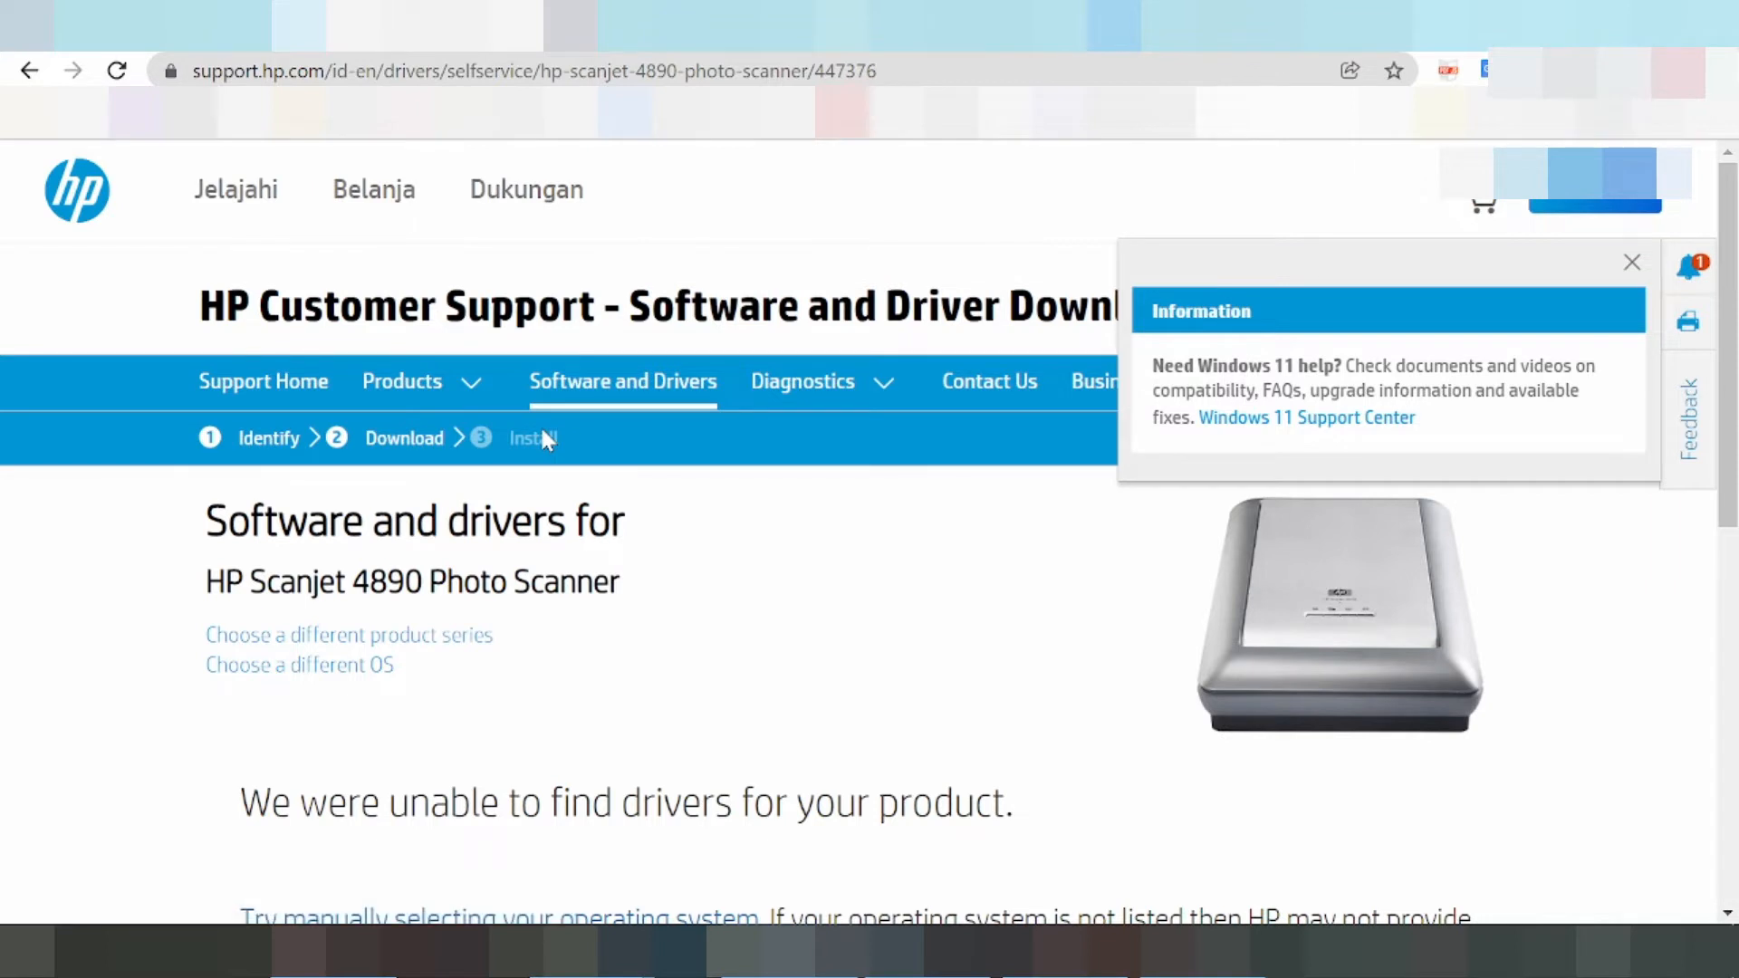
{"action": "scroll", "scroll_direction": "down", "scroll_amount": 3}
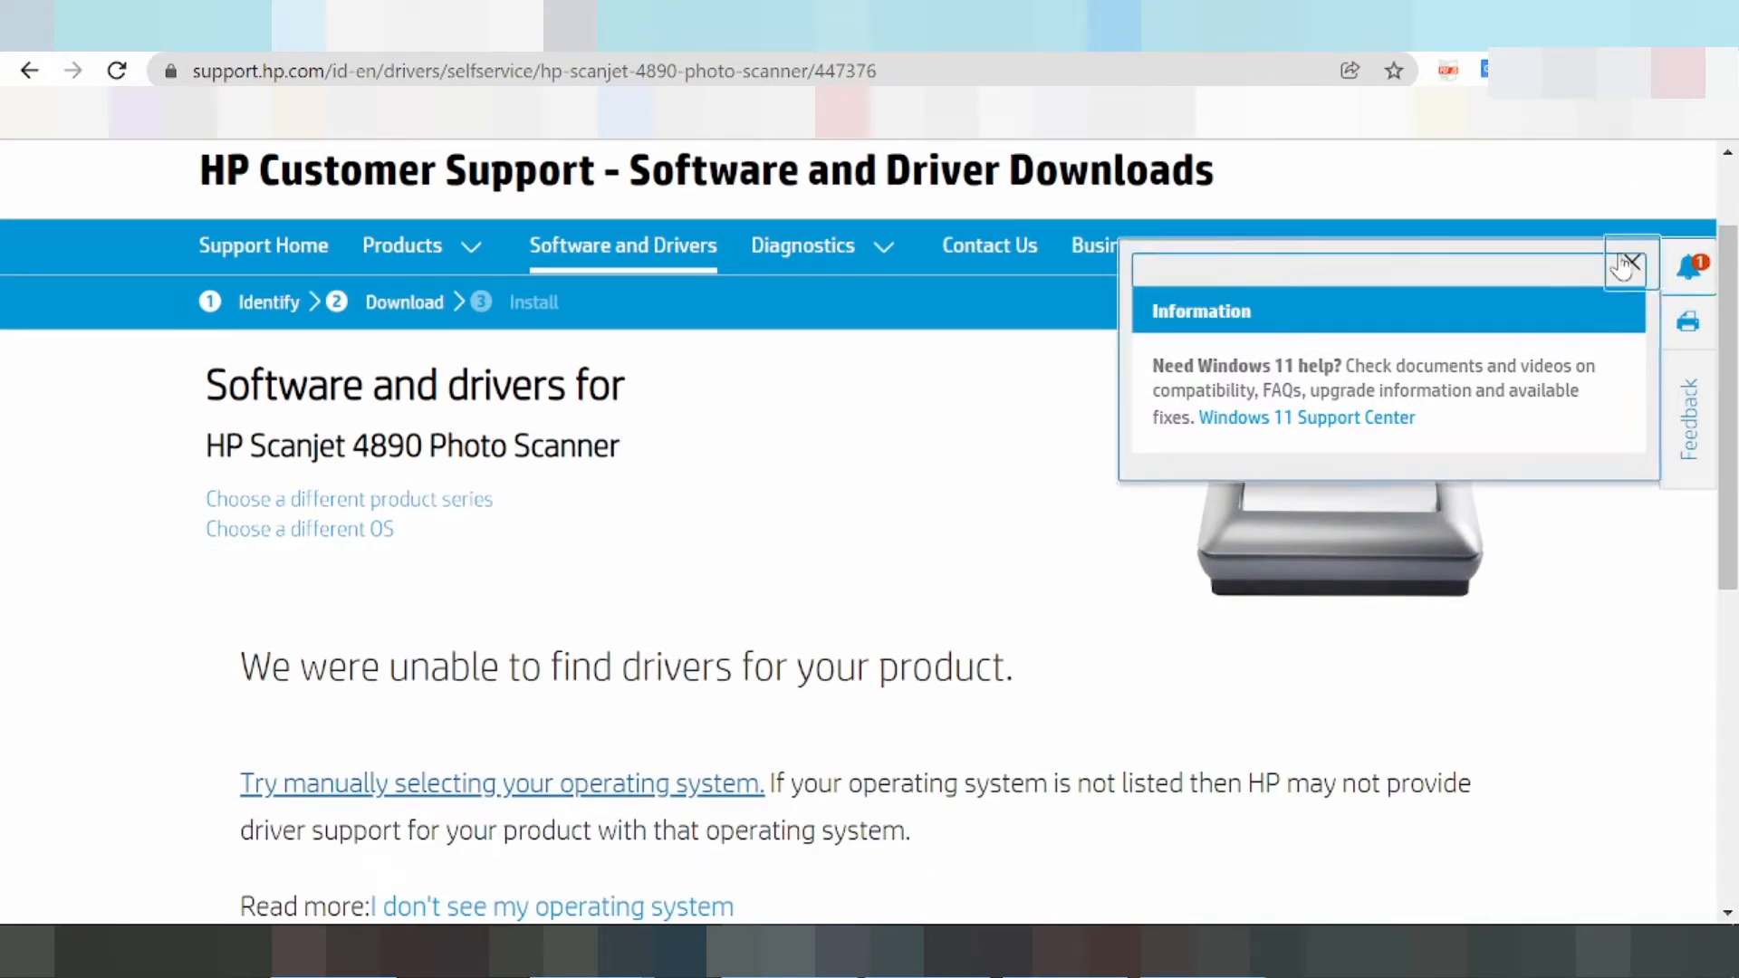
{"action": "left_click", "coordinate": [1626, 267]}
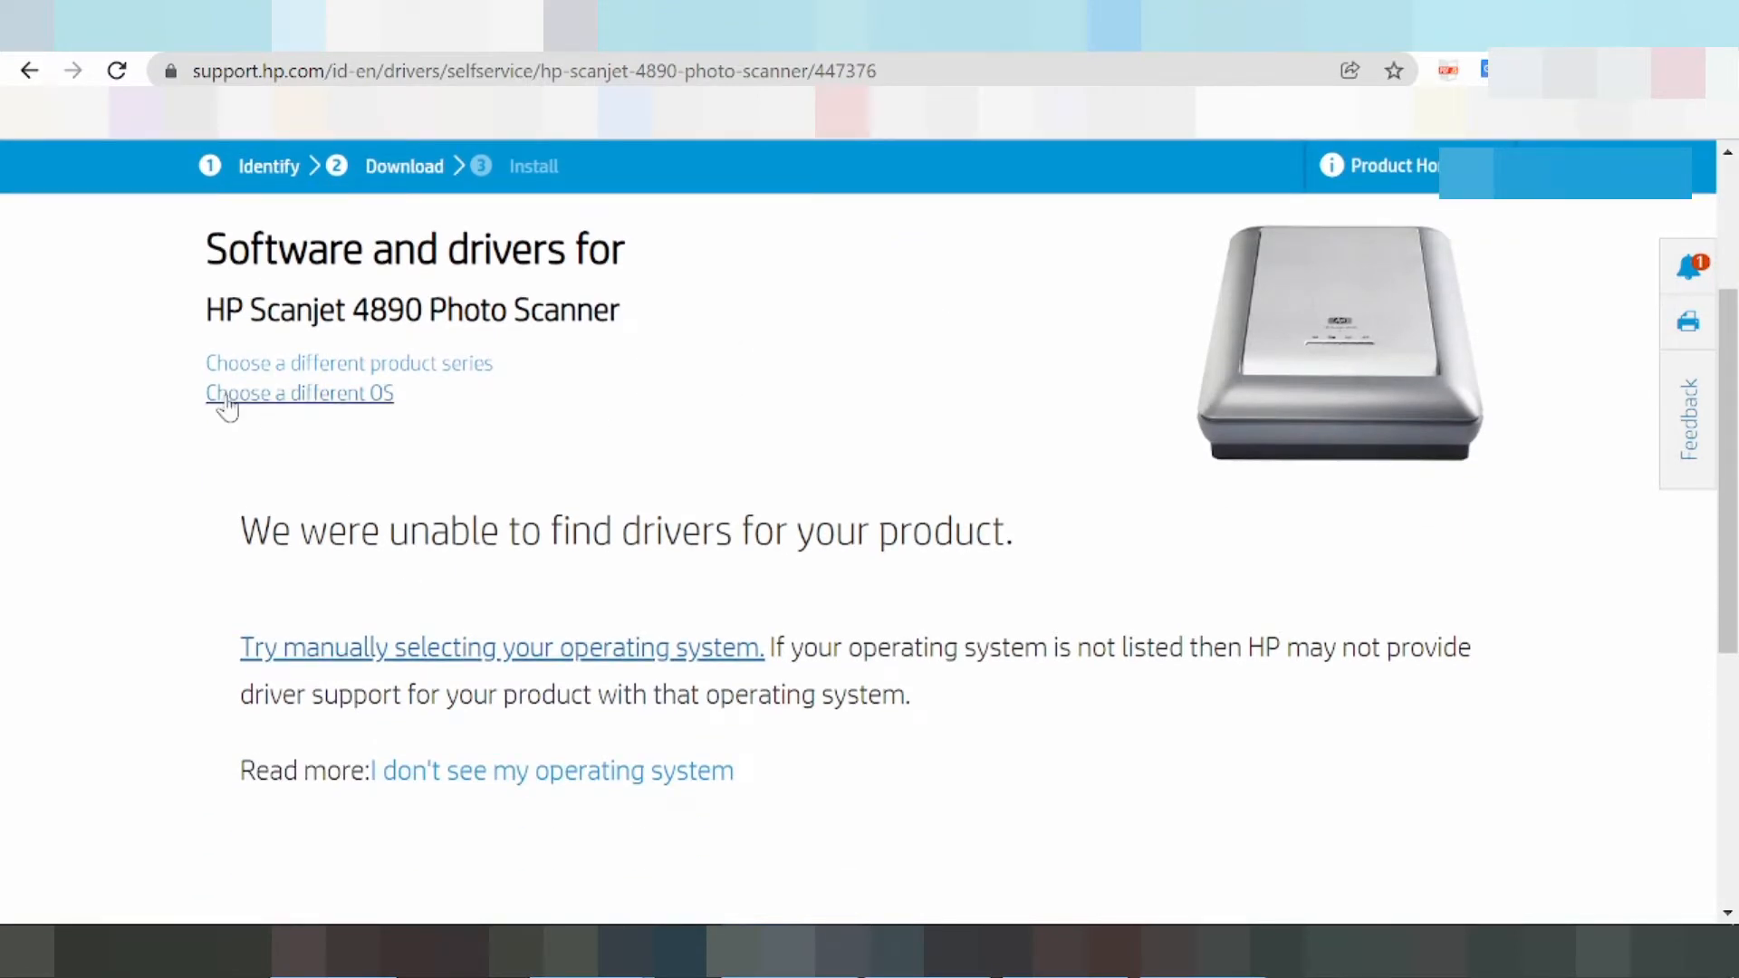
Step: Set the Scanjet 4890 driver page's operating system to Mac OS, version Mac OS X 10.8
{"action": "left_click", "coordinate": [300, 392]}
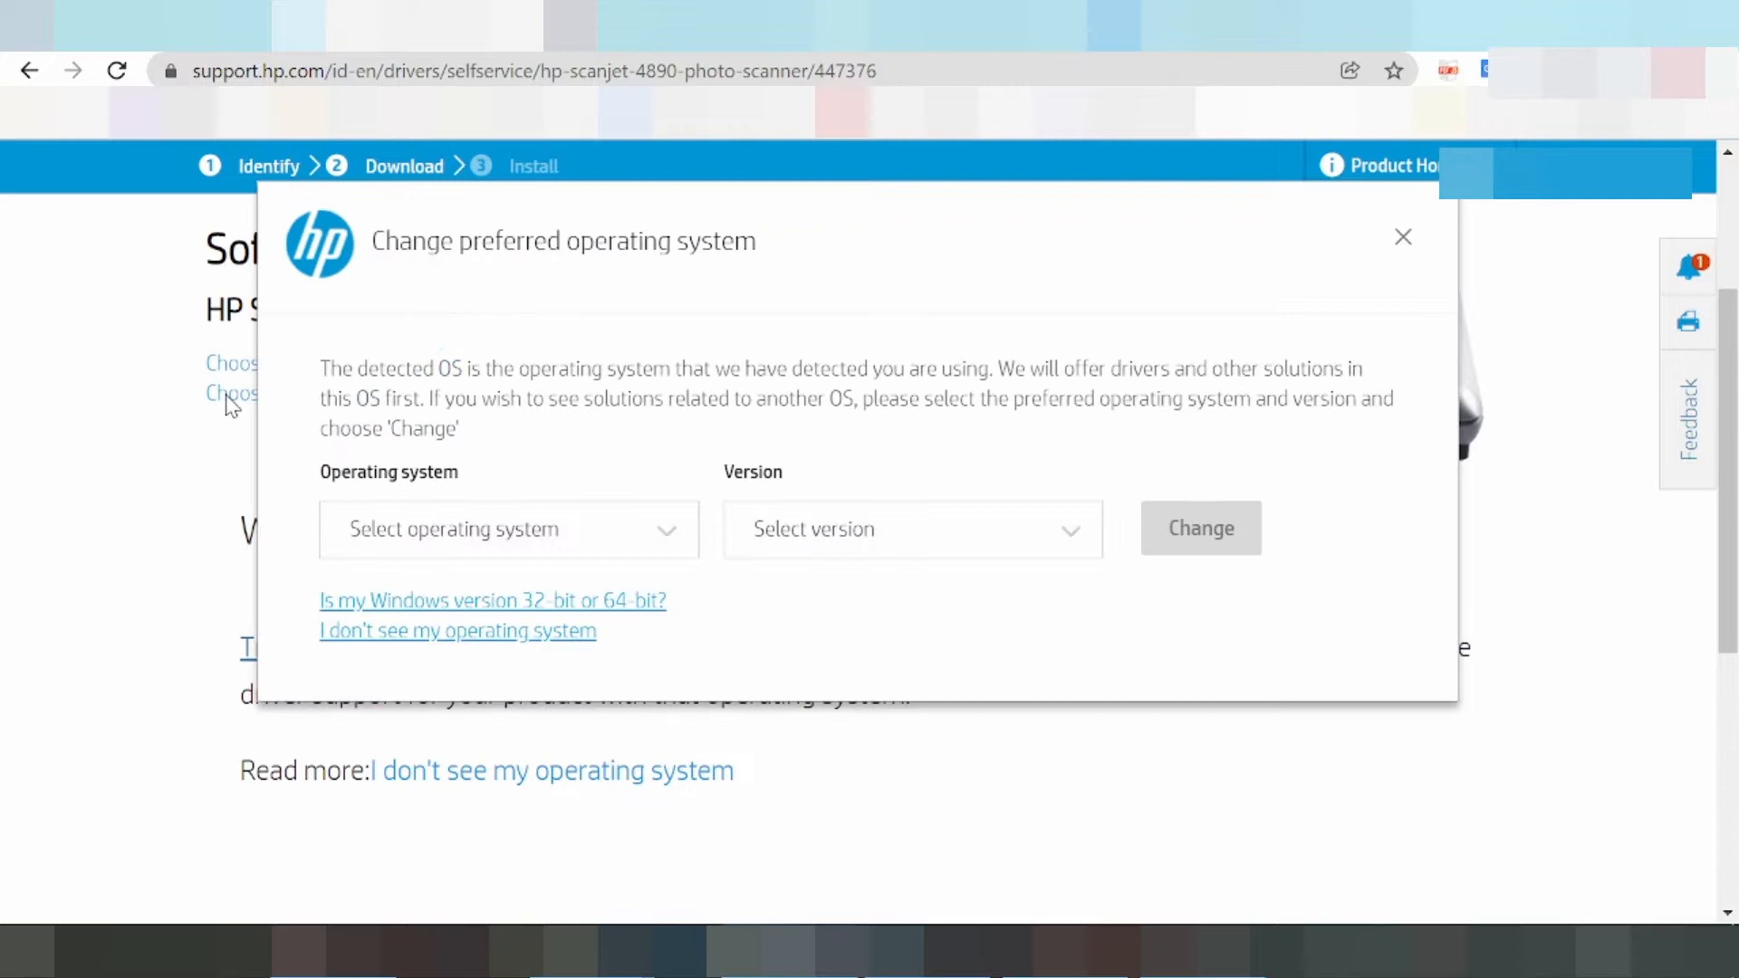
{"action": "left_click", "coordinate": [507, 529]}
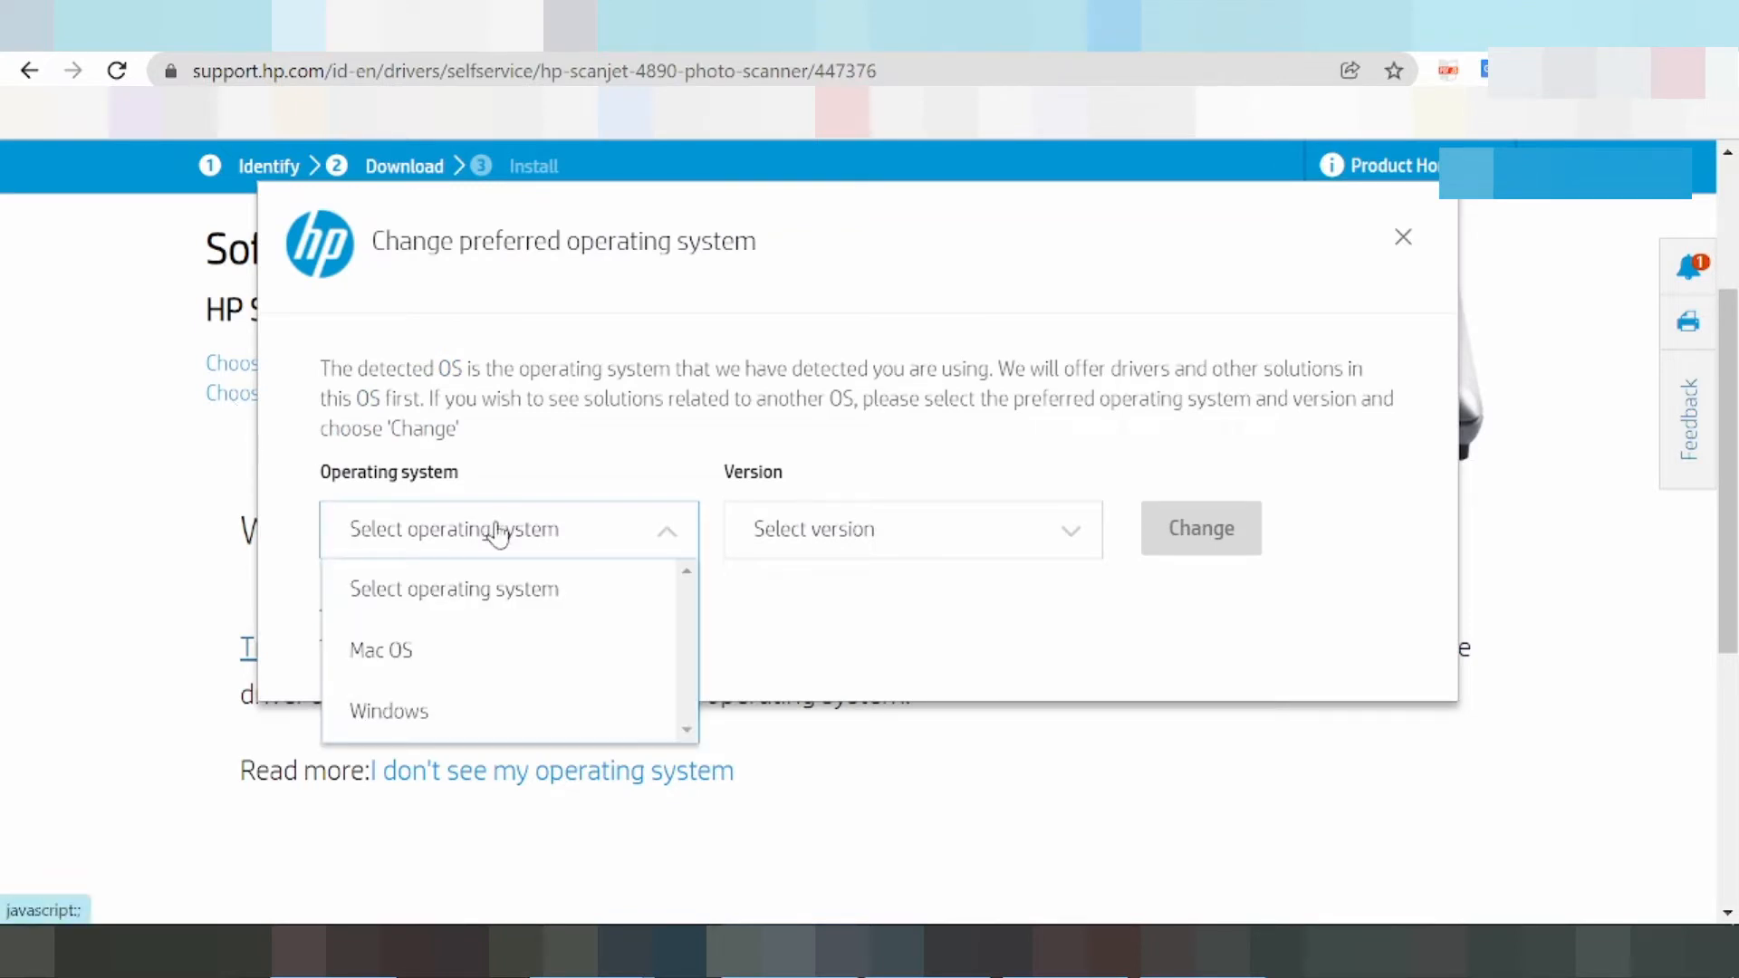
{"action": "mouse_move", "coordinate": [489, 560]}
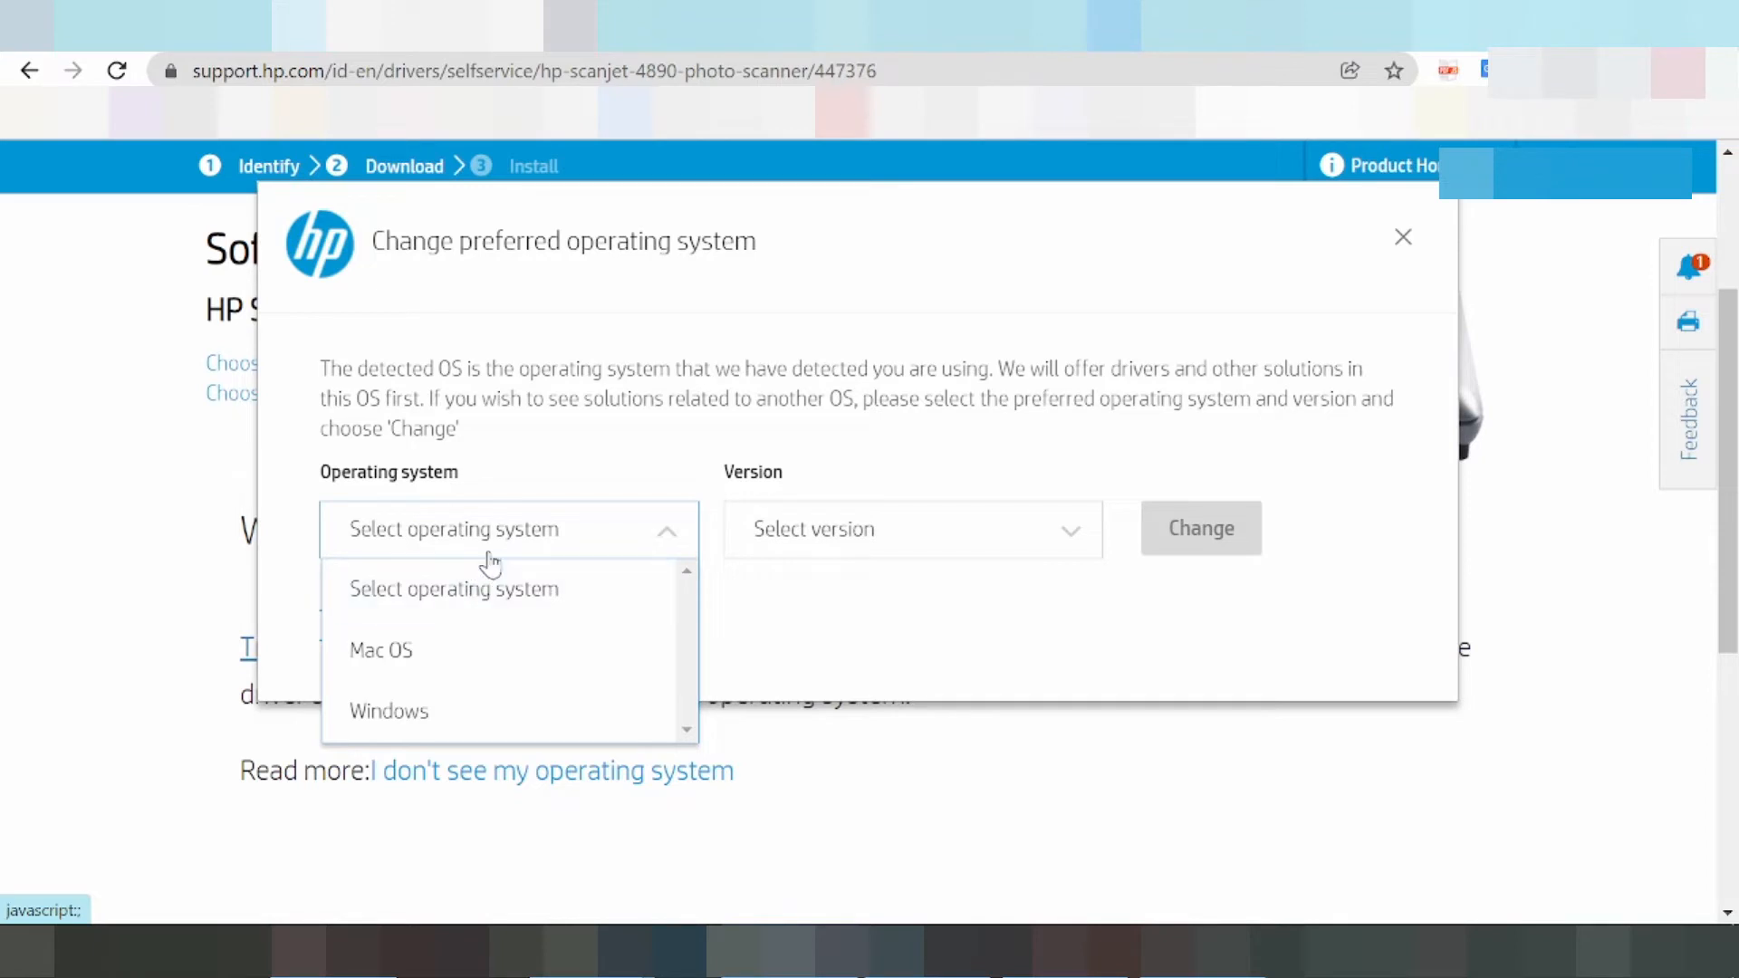
{"action": "mouse_move", "coordinate": [502, 510]}
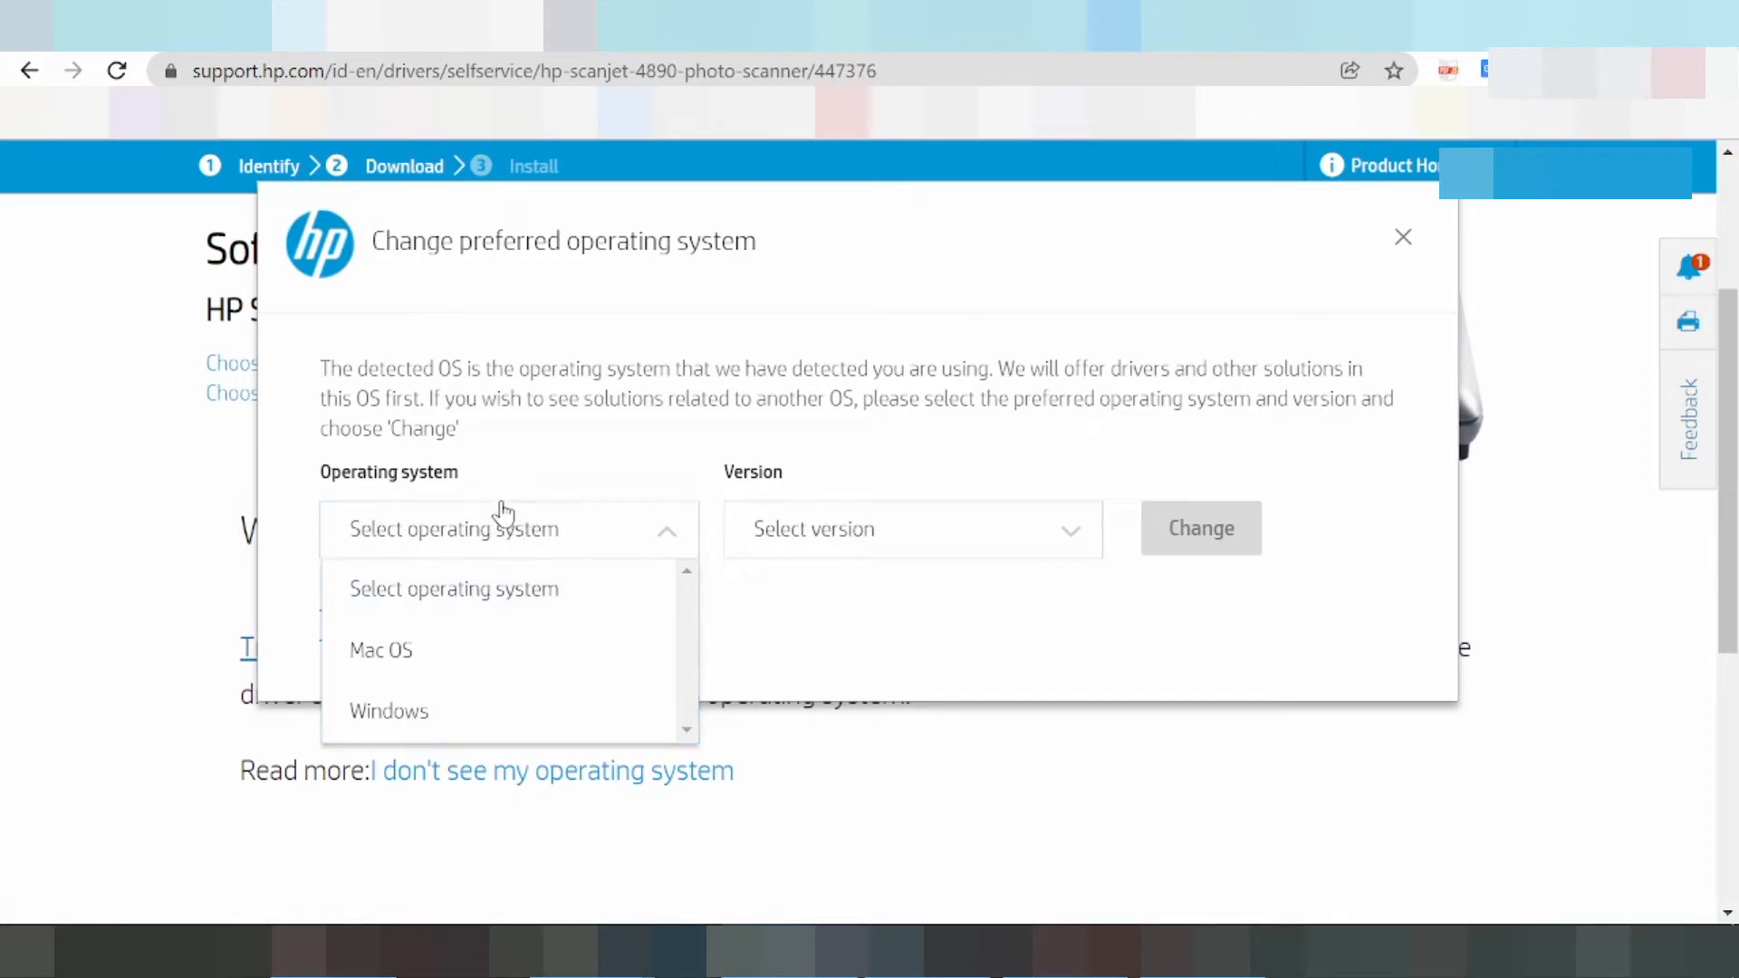
{"action": "left_click", "coordinate": [381, 650]}
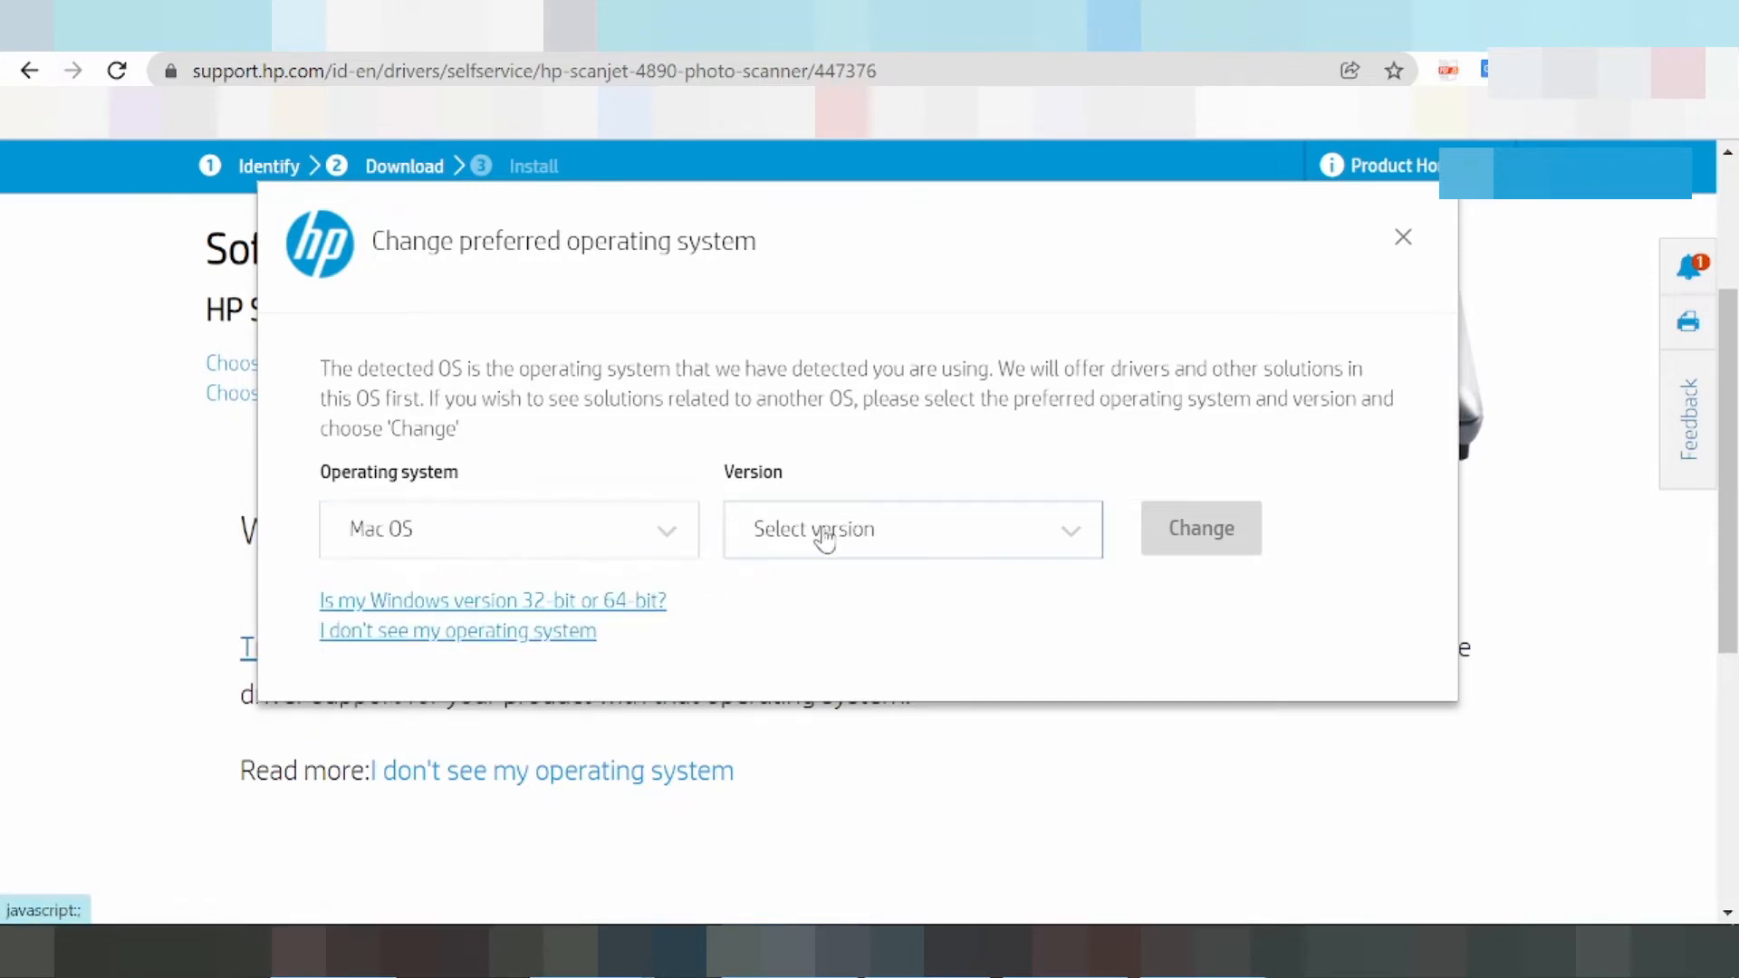
{"action": "left_click", "coordinate": [909, 529]}
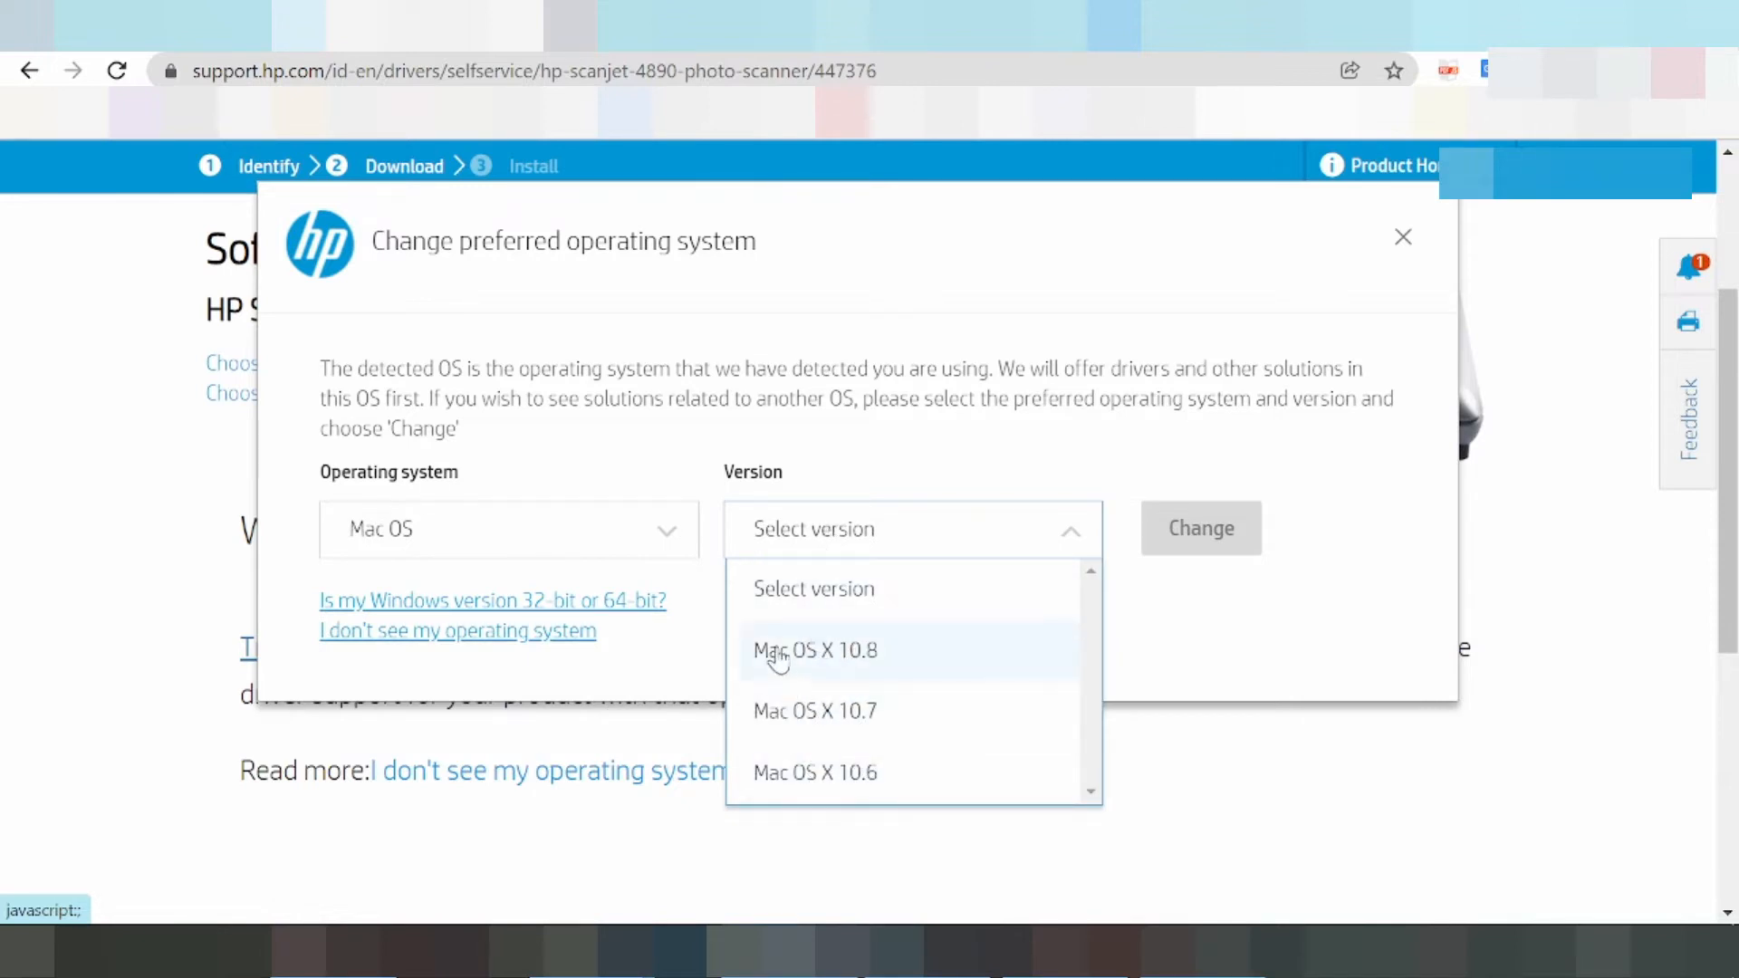
{"action": "left_click", "coordinate": [815, 651]}
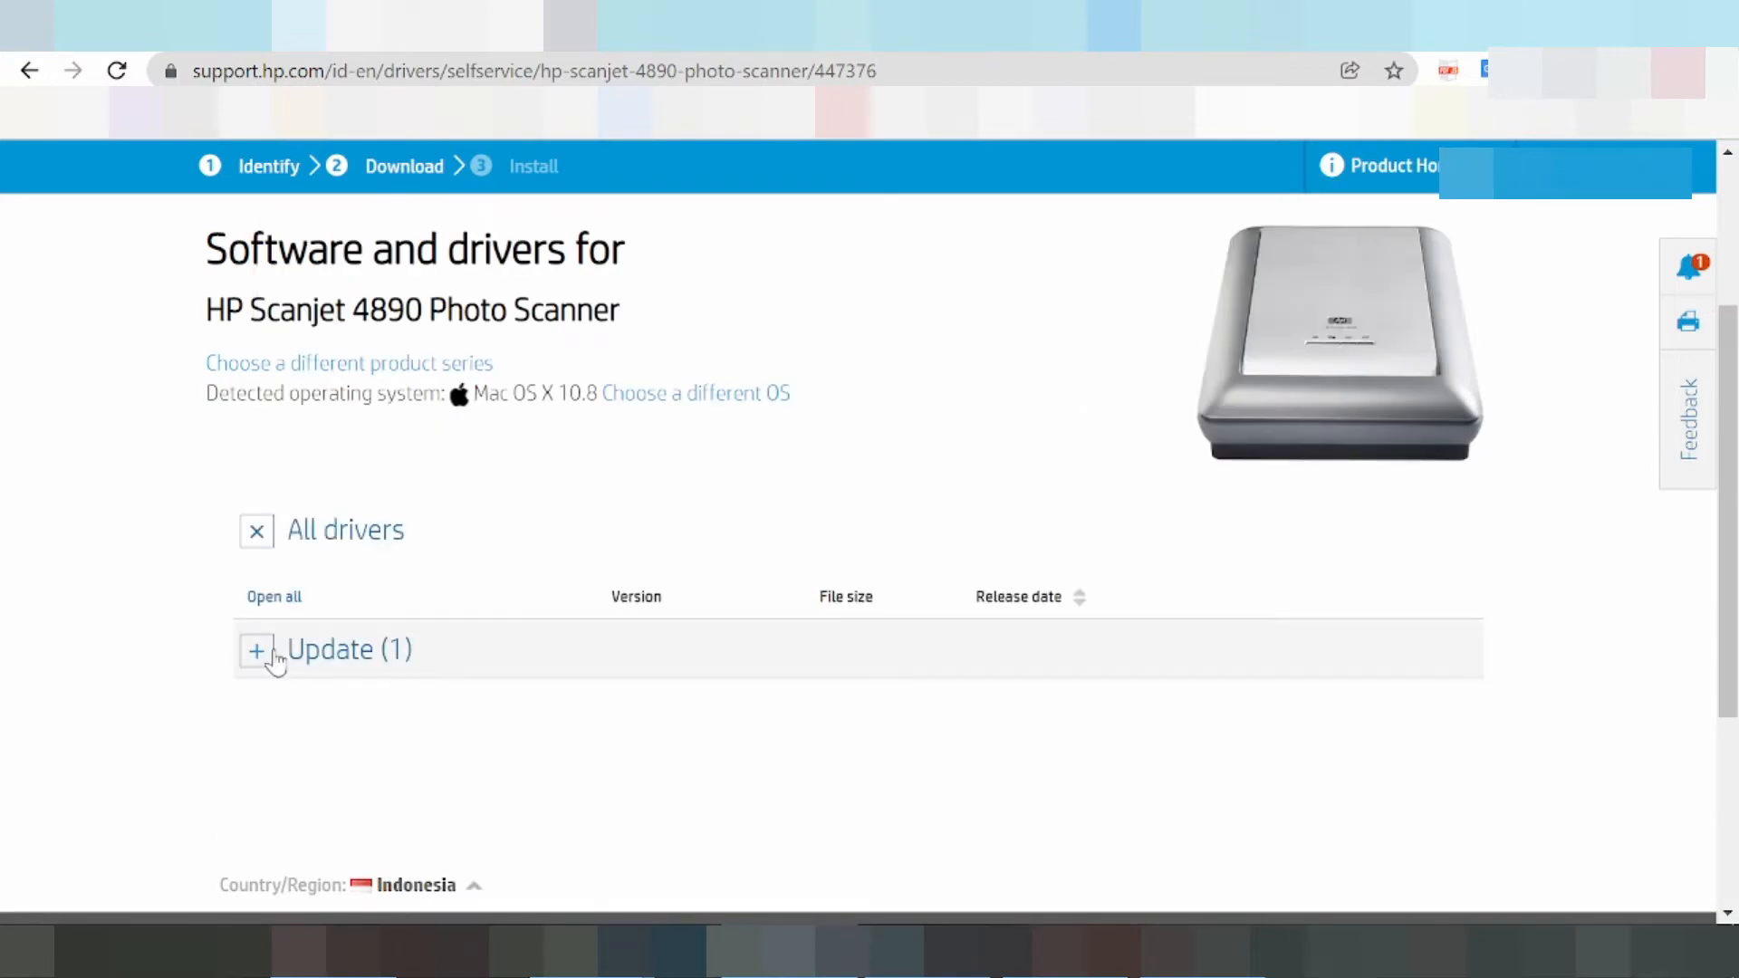
Step: Expand the Update (1) category to show the 6.2 MB Scanjet software patch details
{"action": "left_click", "coordinate": [255, 651]}
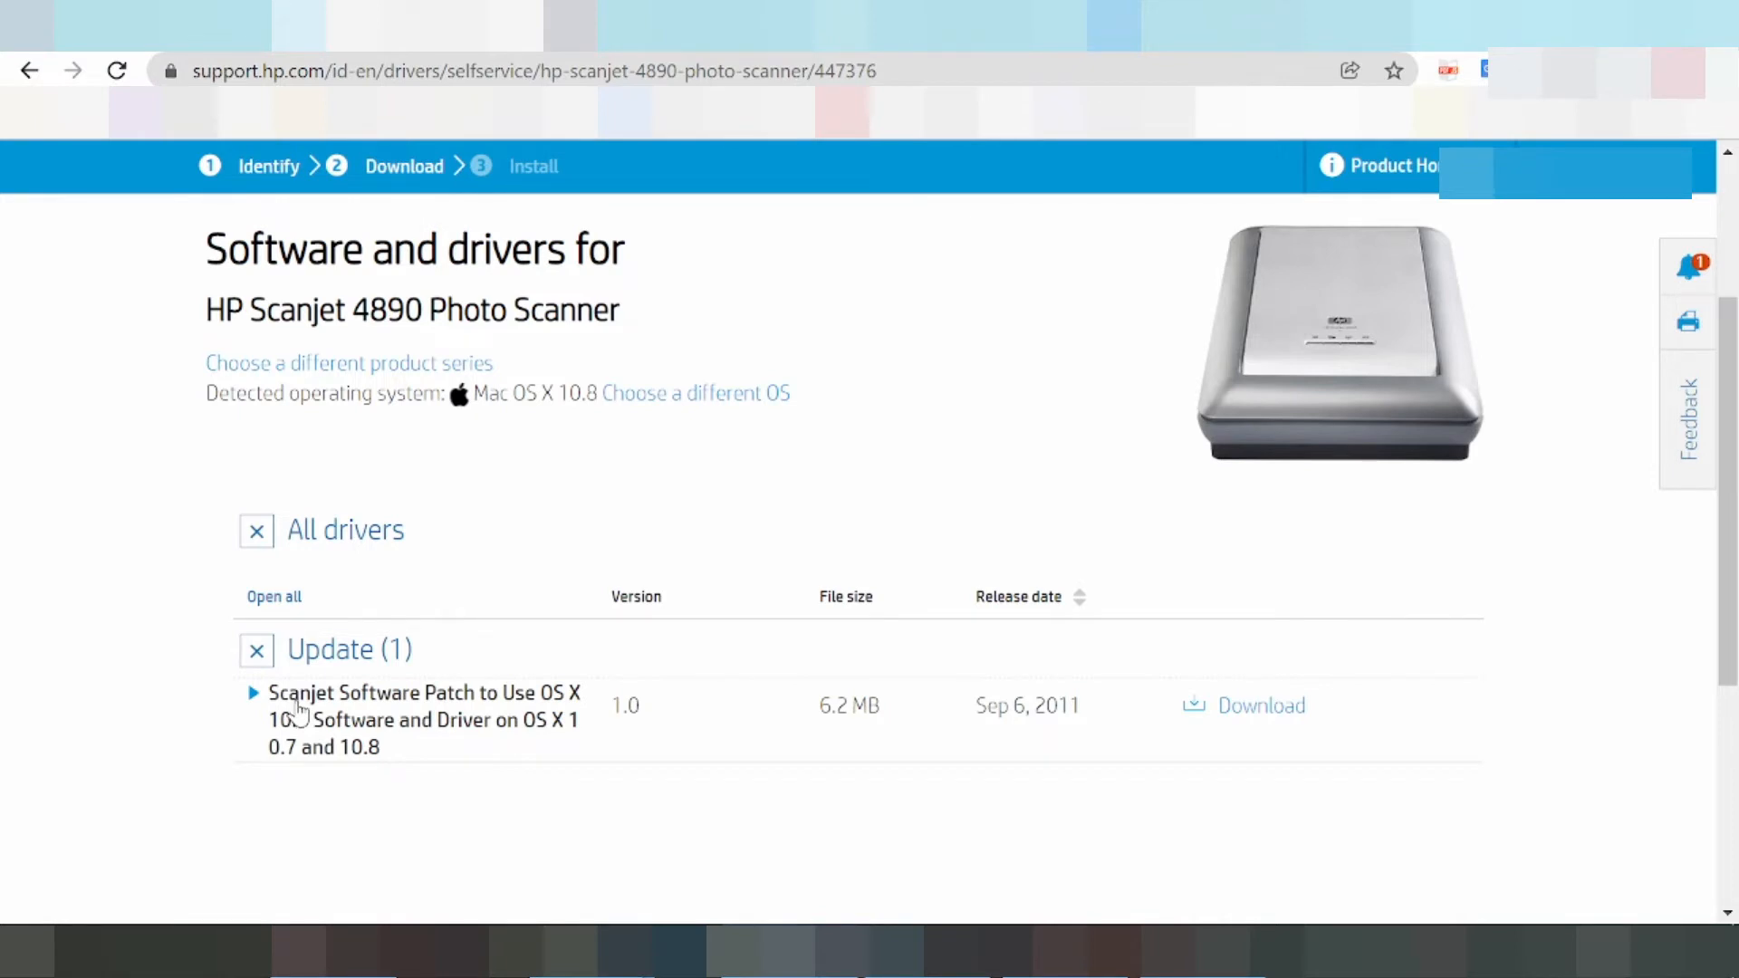
{"action": "mouse_move", "coordinate": [433, 710]}
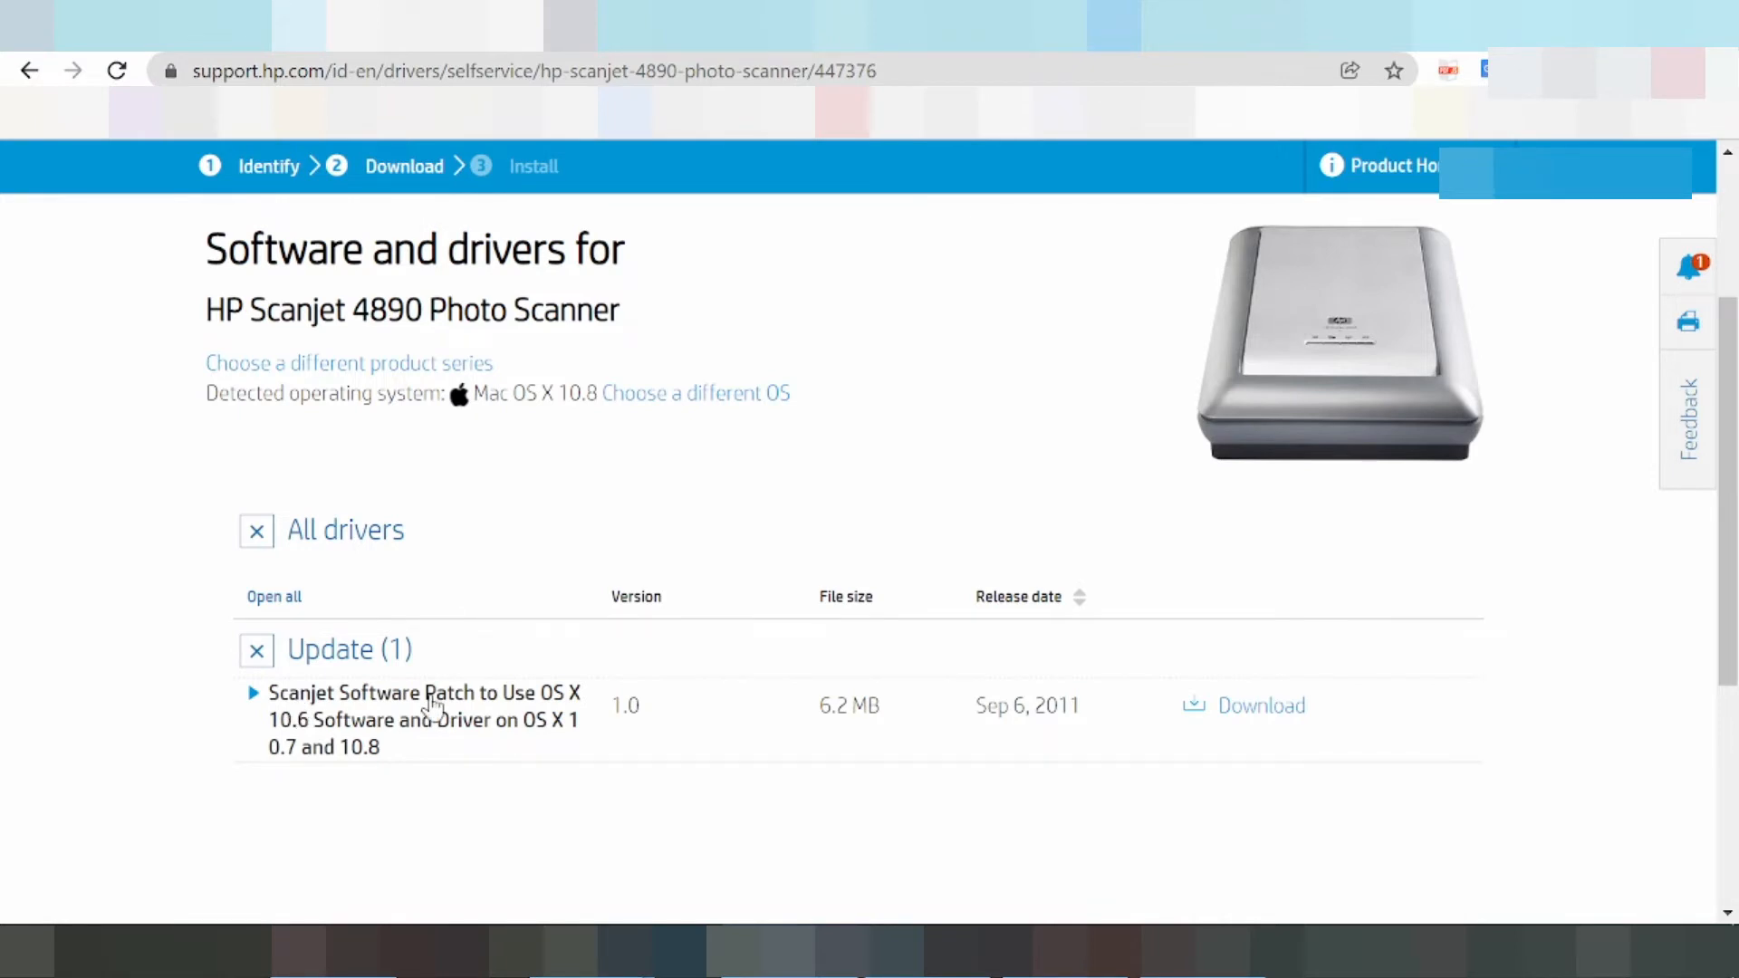
{"action": "left_click", "coordinate": [252, 692]}
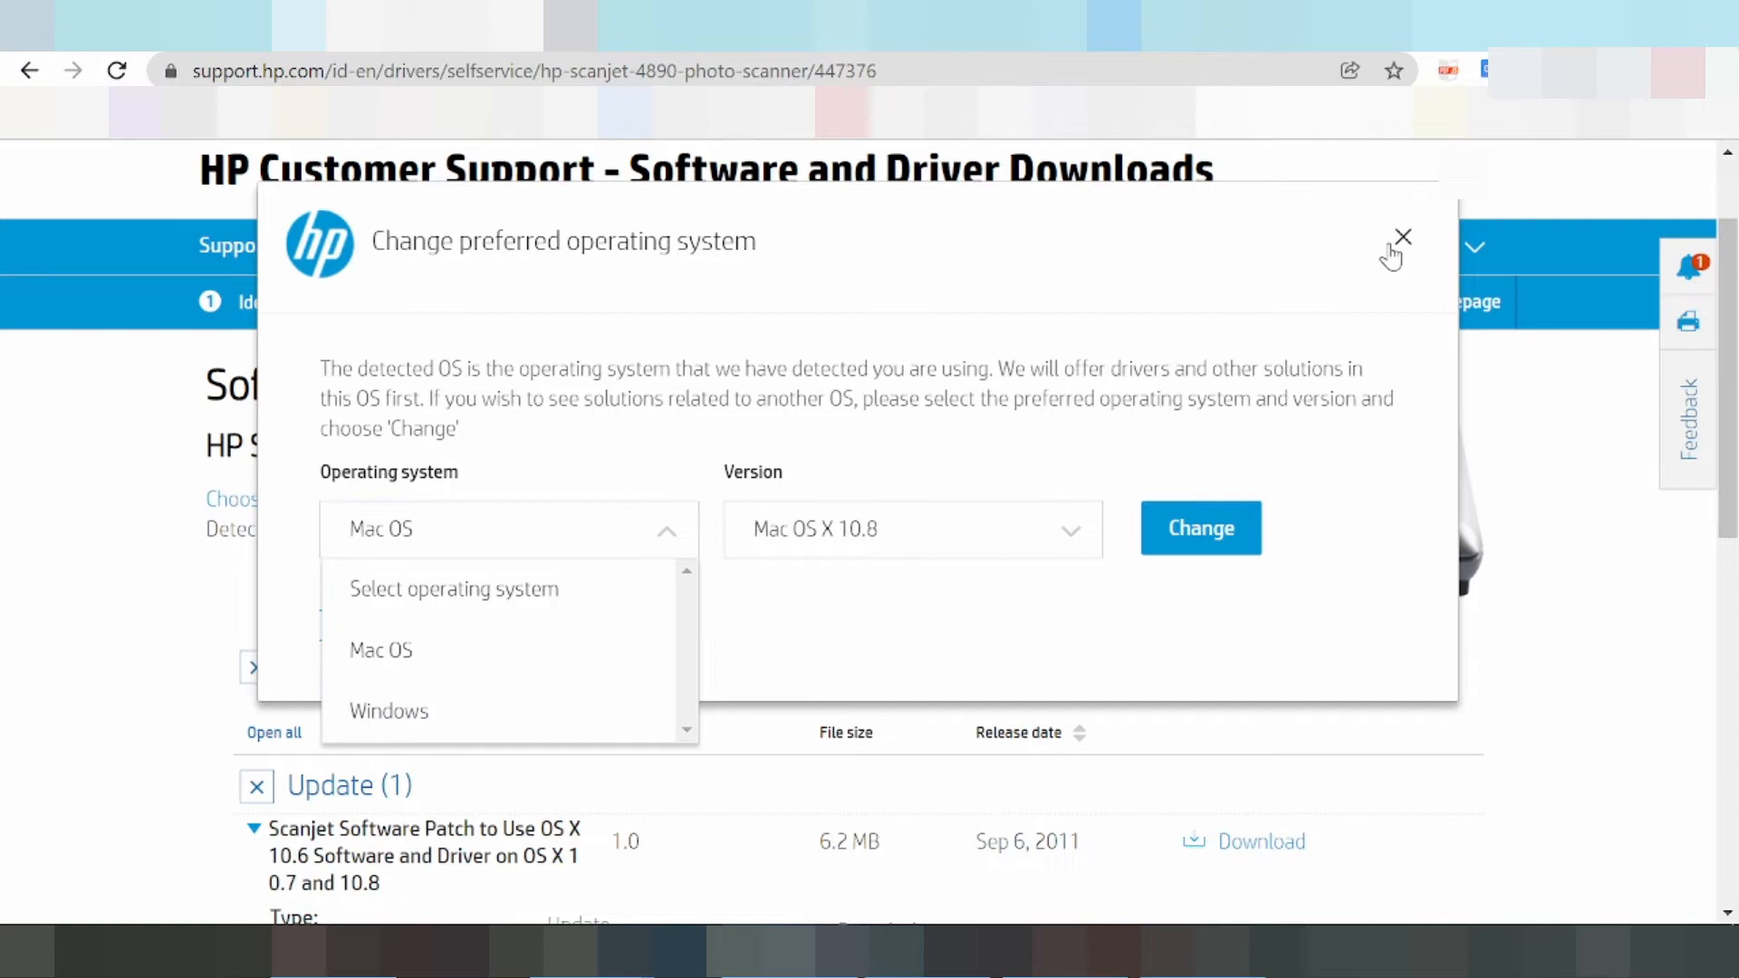
Step: Choose Windows and version Windows 8.1 (64-bit) as the preferred operating system
{"action": "left_click", "coordinate": [1402, 237]}
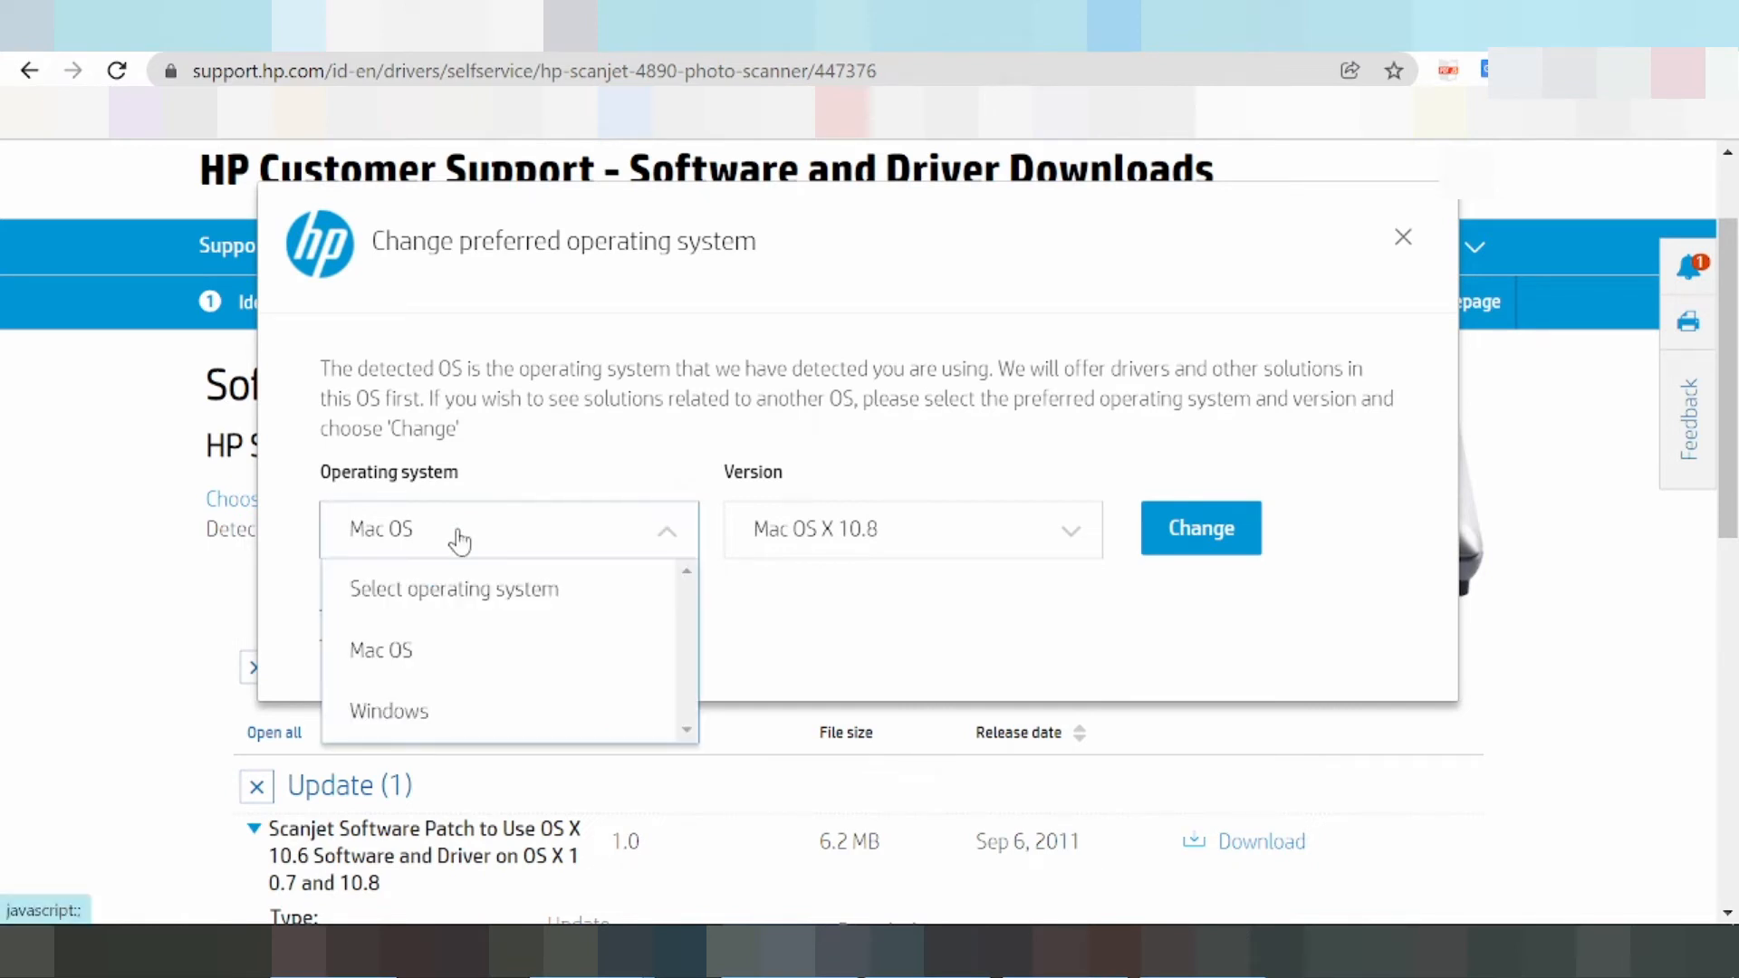
{"action": "left_click", "coordinate": [389, 711]}
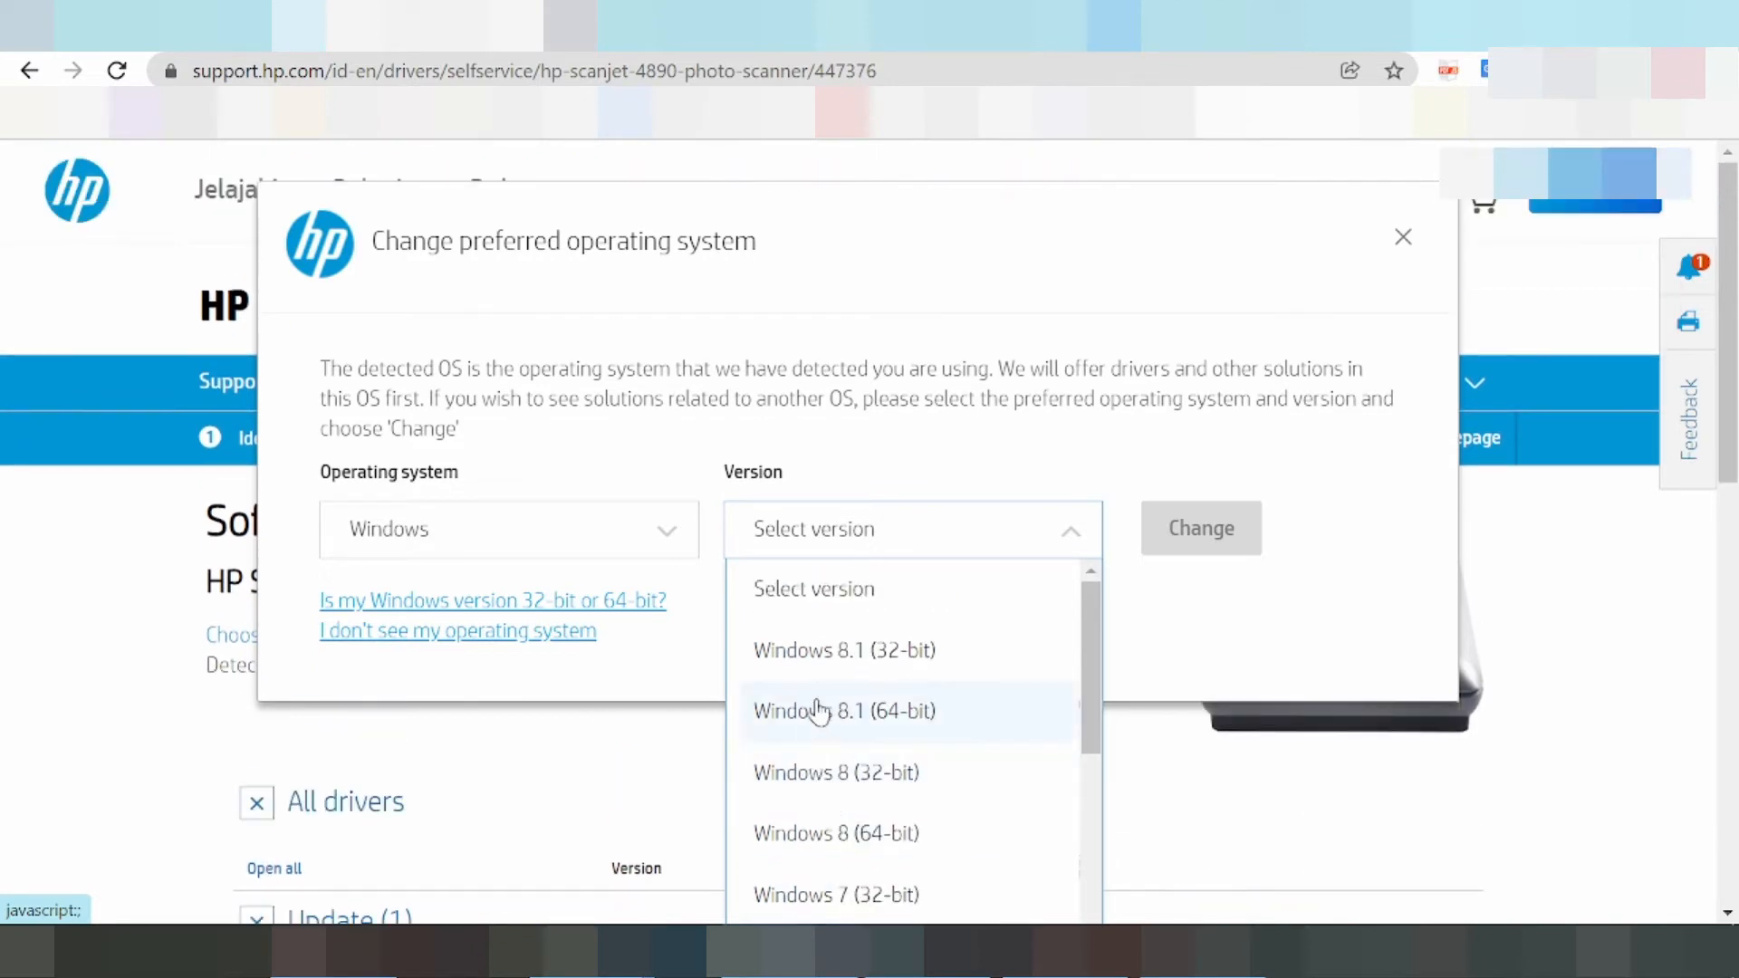
{"action": "mouse_move", "coordinate": [820, 712]}
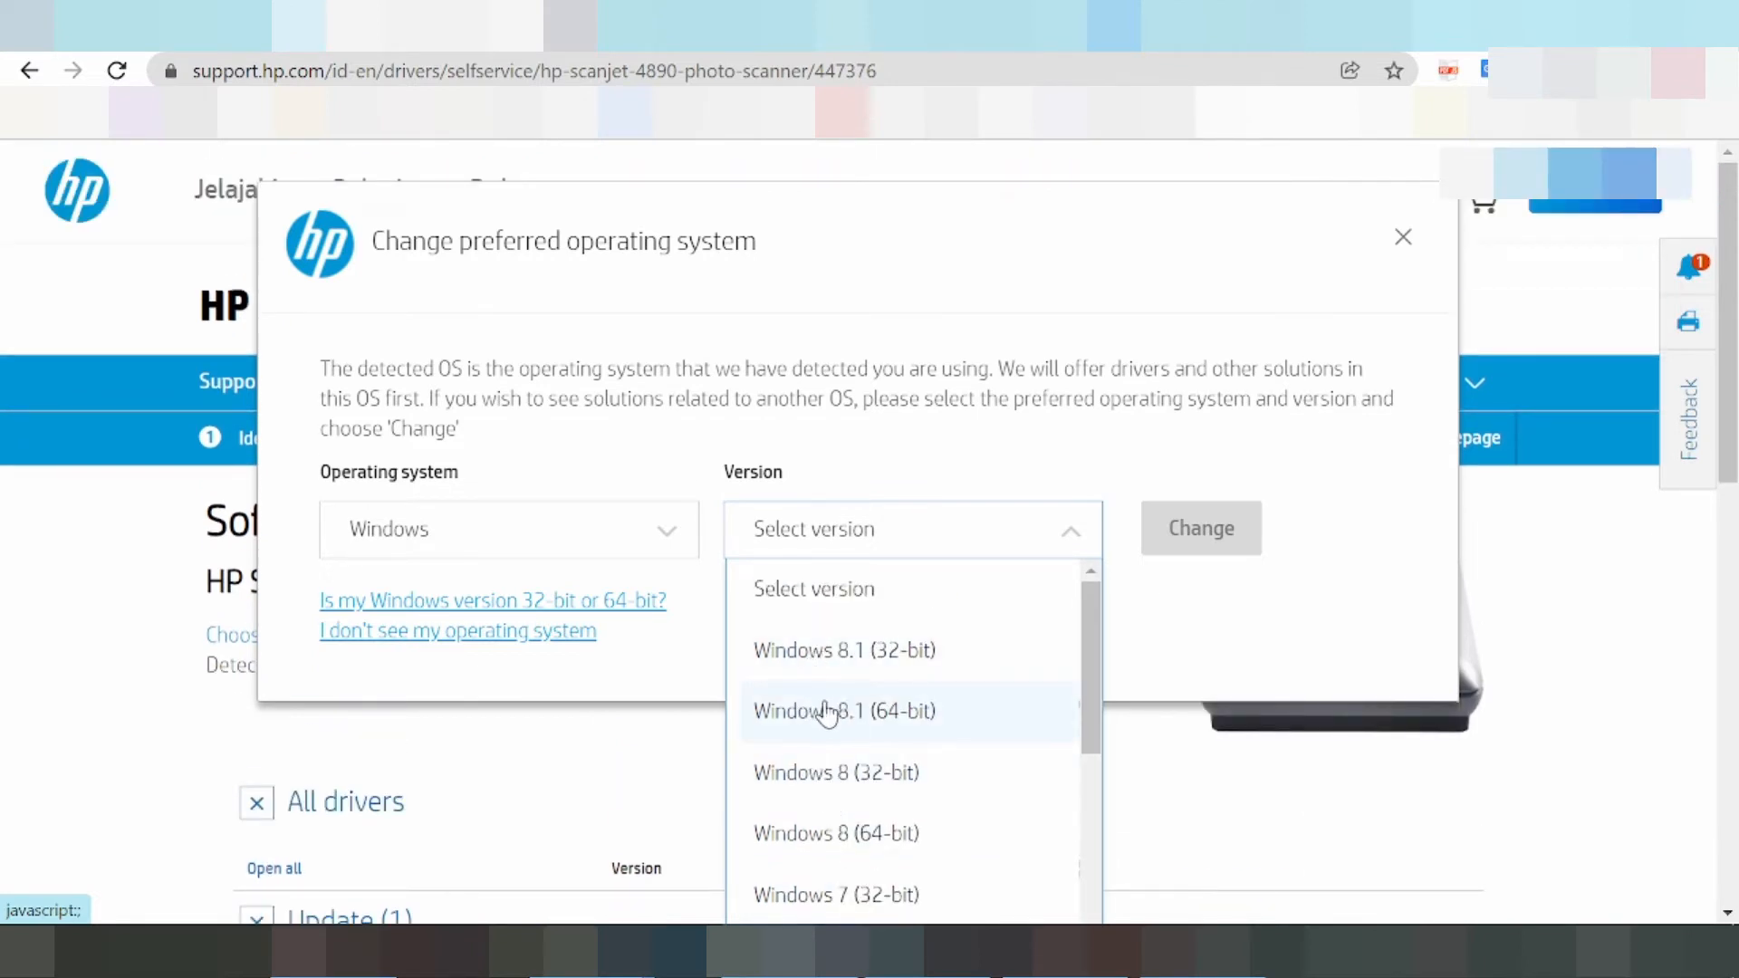
{"action": "left_click", "coordinate": [843, 711]}
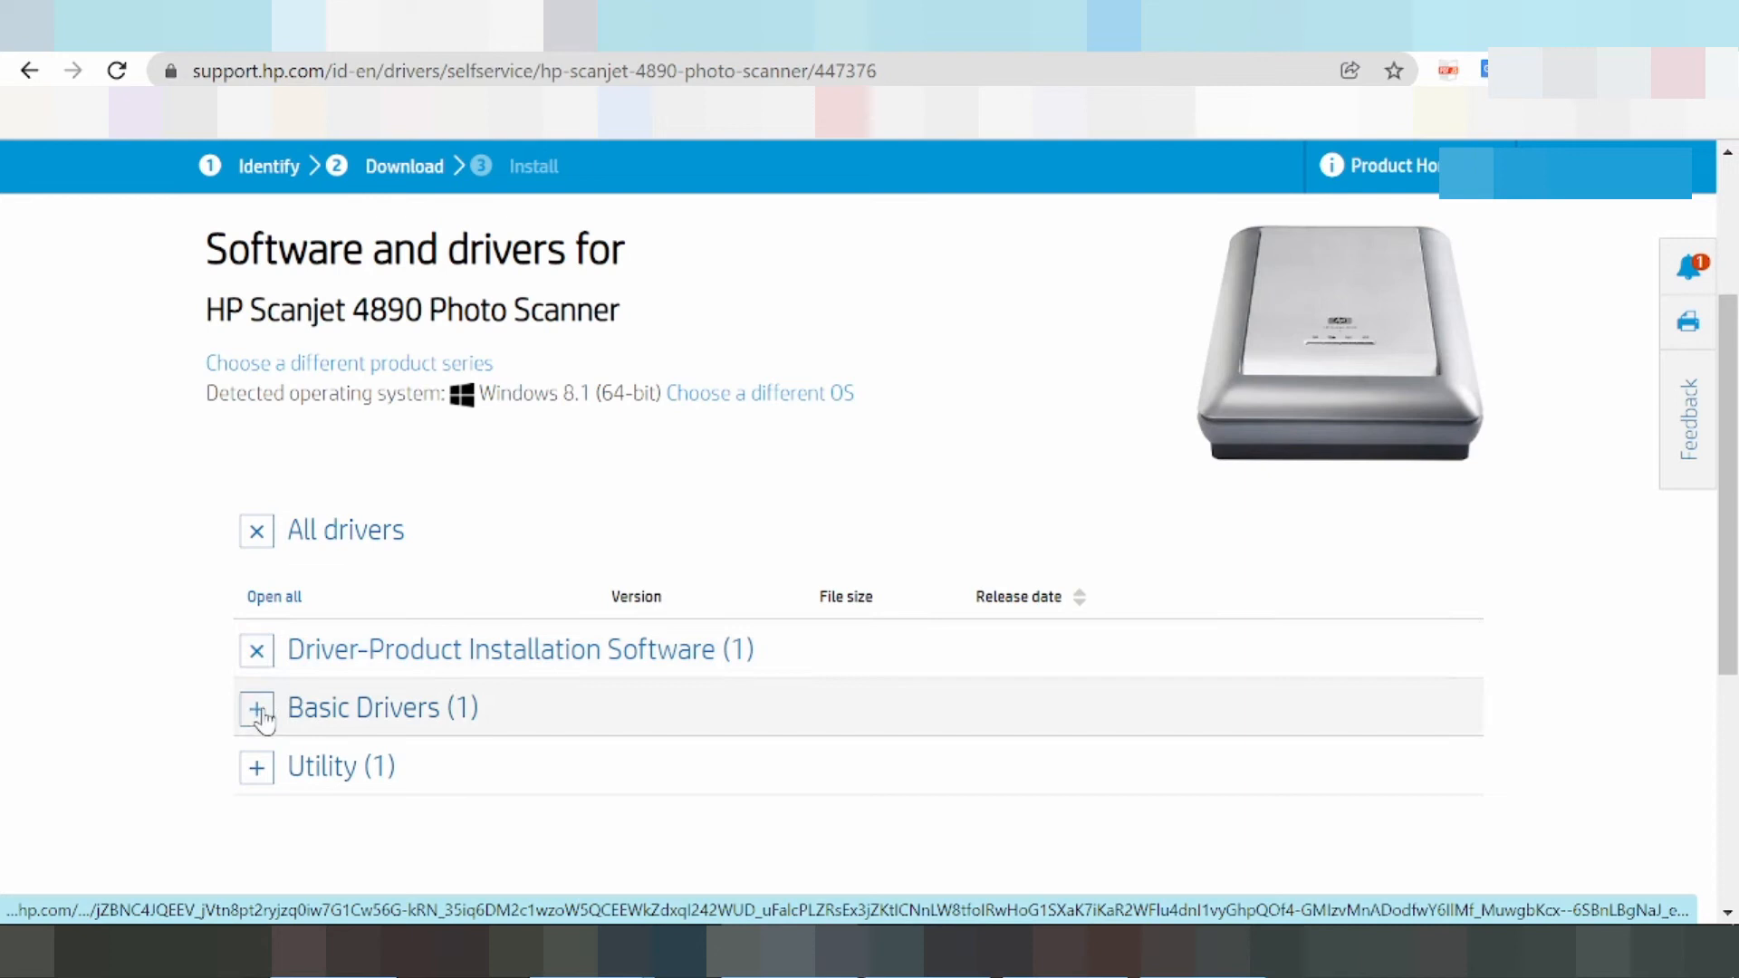
Step: Expand Basic Drivers and download the 1.6 MB HP Scanjet Basic Feature Driver, setup_basic_4800_14-5.exe
{"action": "left_click", "coordinate": [255, 708]}
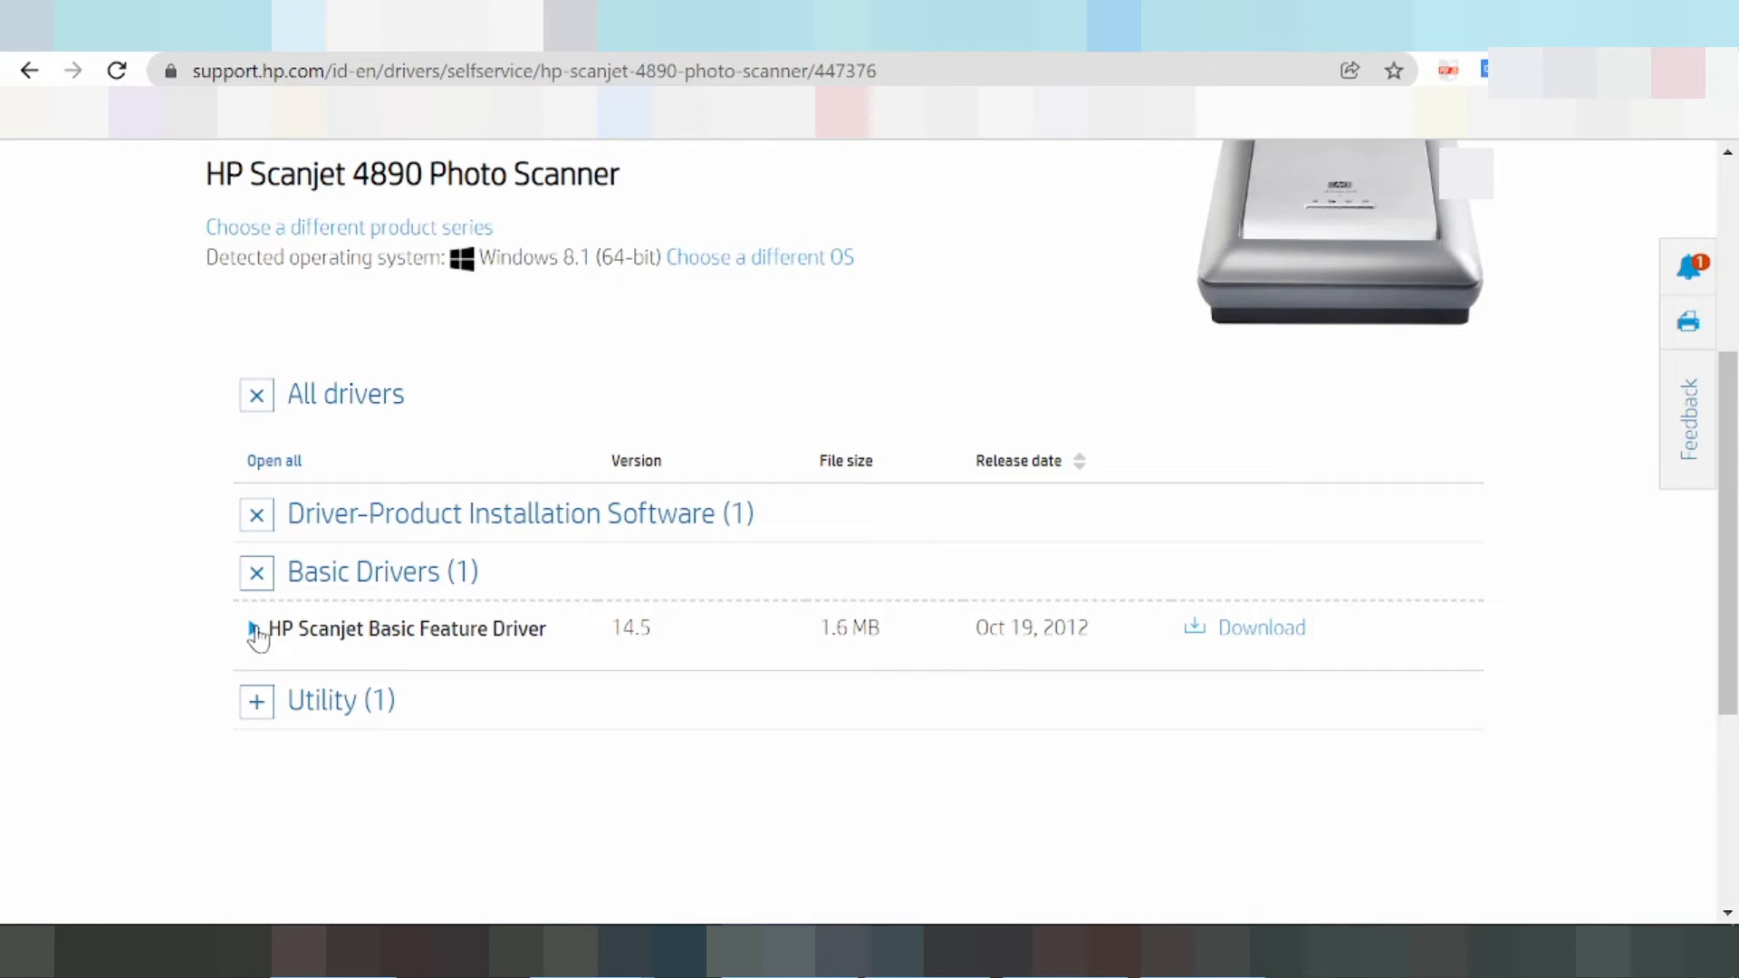
{"action": "left_click", "coordinate": [1260, 627]}
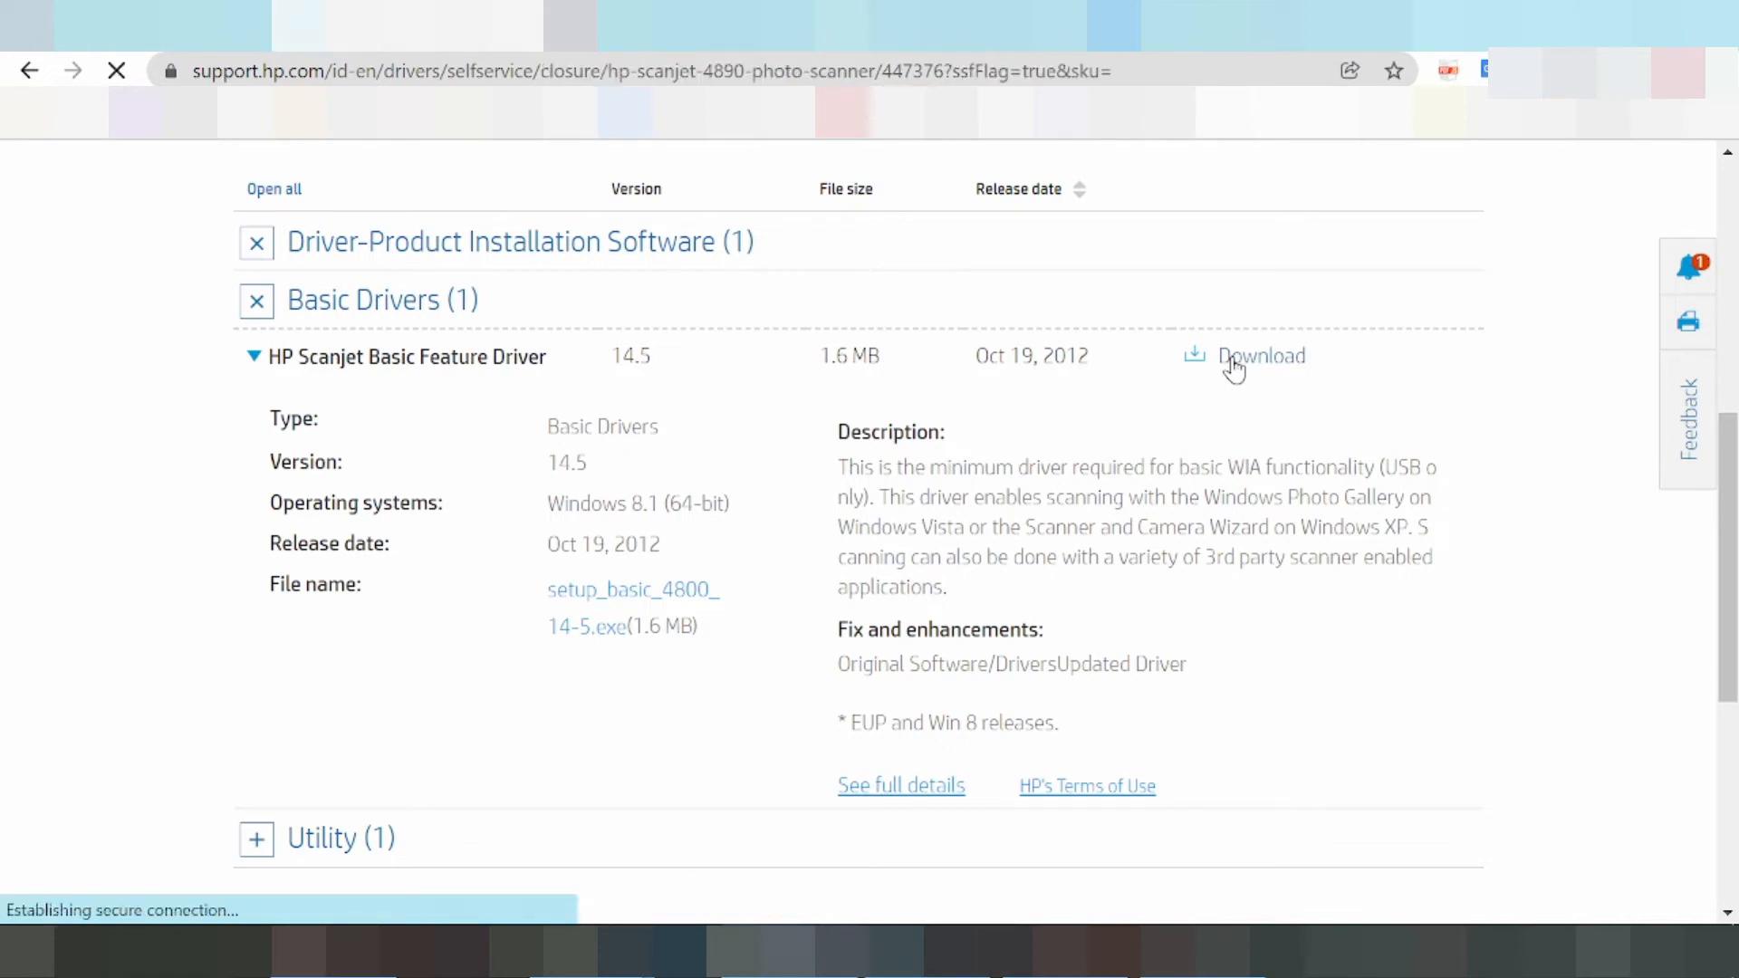
{"action": "left_click", "coordinate": [1260, 355]}
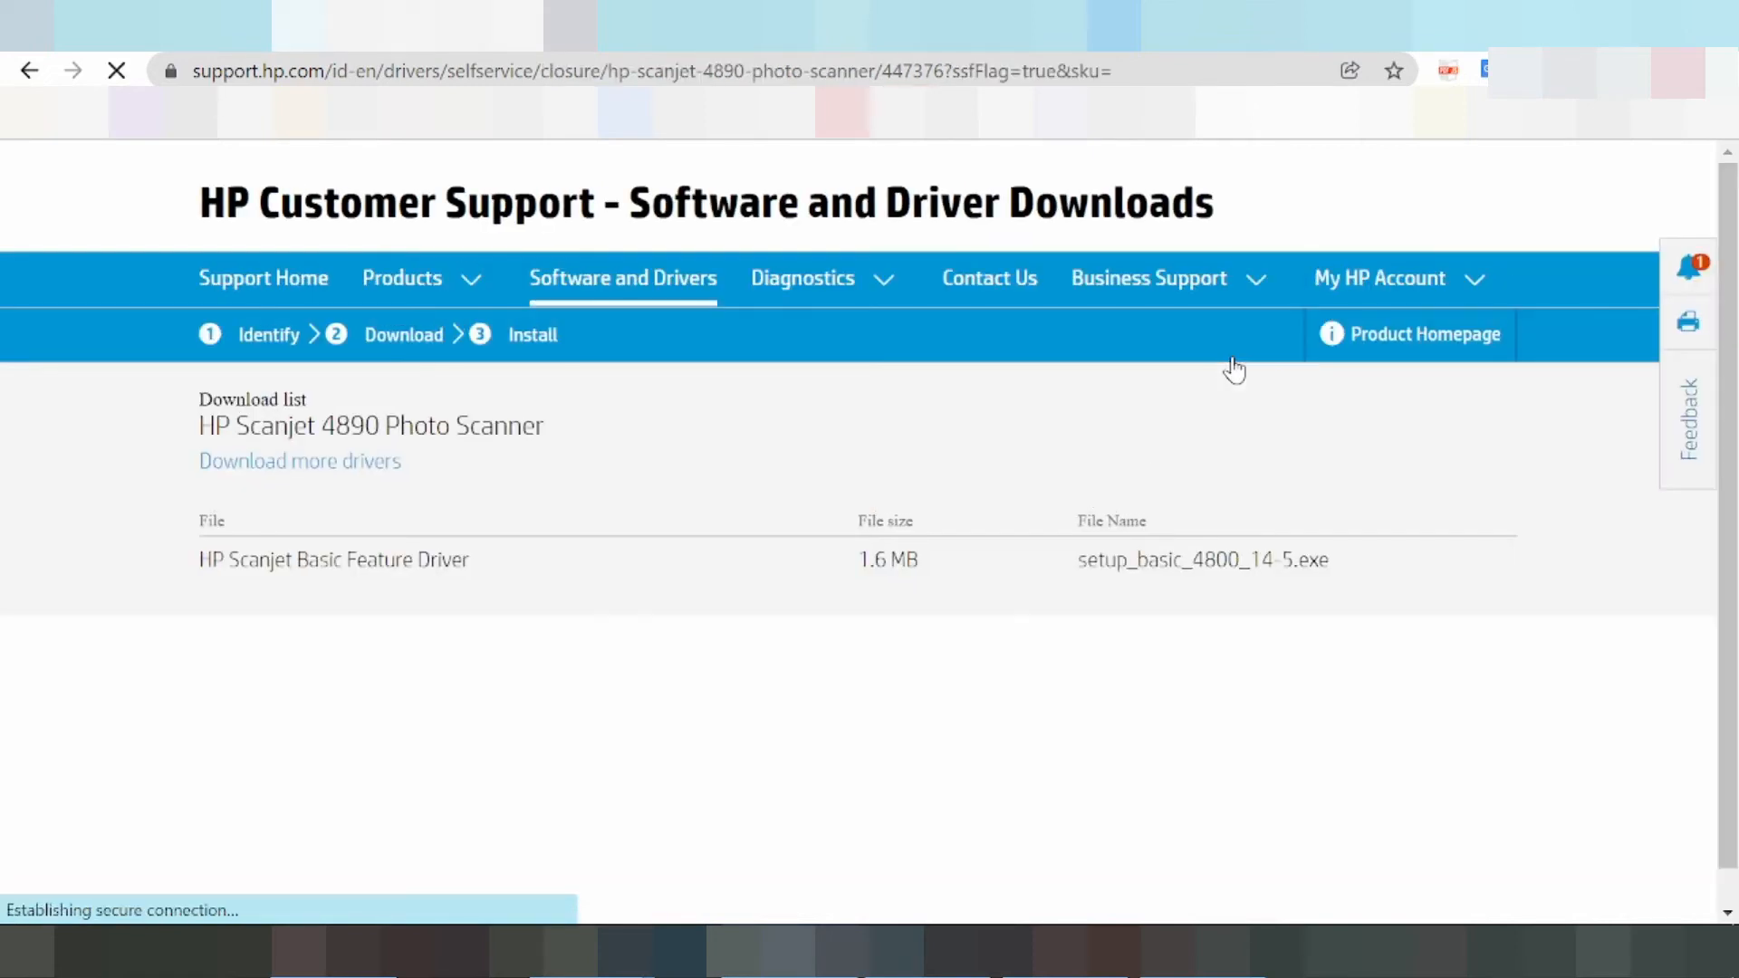